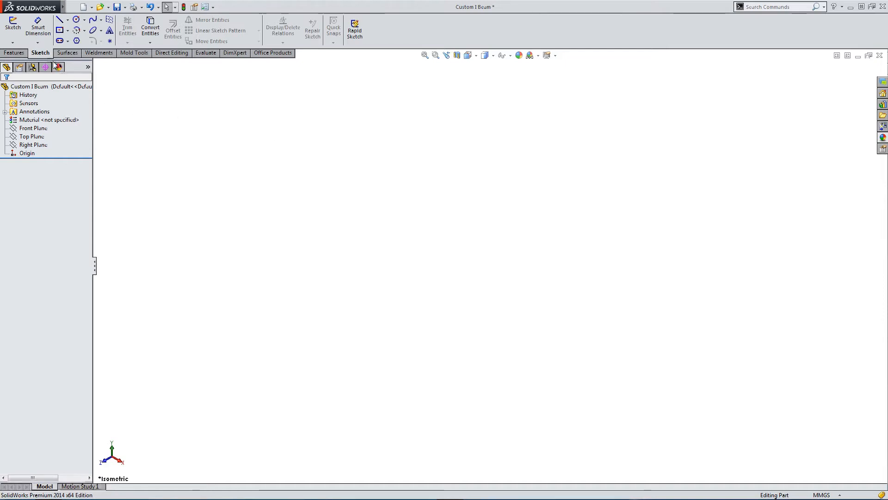
Open a sketch on the Custom I Beam's Right Plane with the Line tool active.
{"action": "left_click", "coordinate": [13, 26]}
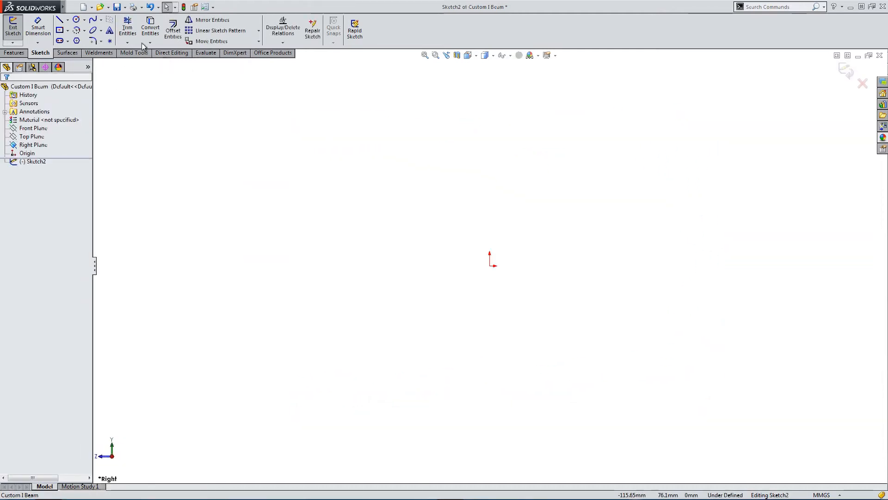
{"action": "left_click", "coordinate": [57, 19]}
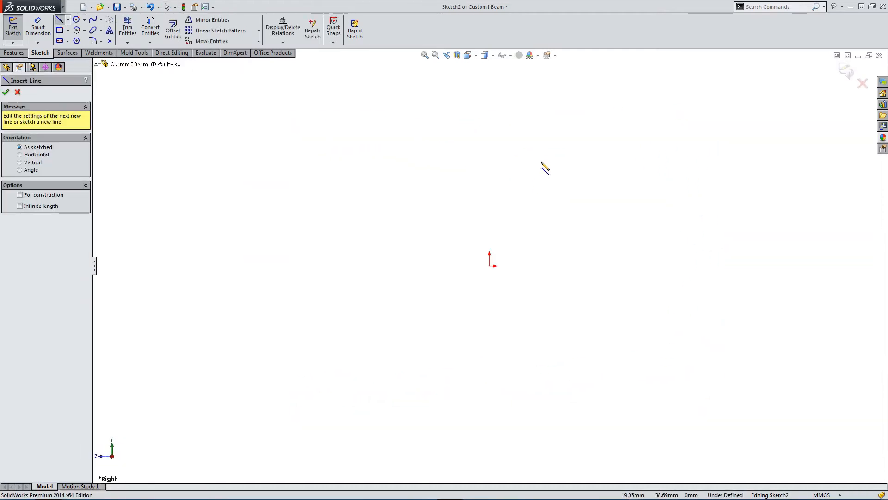
Draw the rough I-beam outline and a centre line through its middle with lines.
{"action": "left_click", "coordinate": [389, 161]}
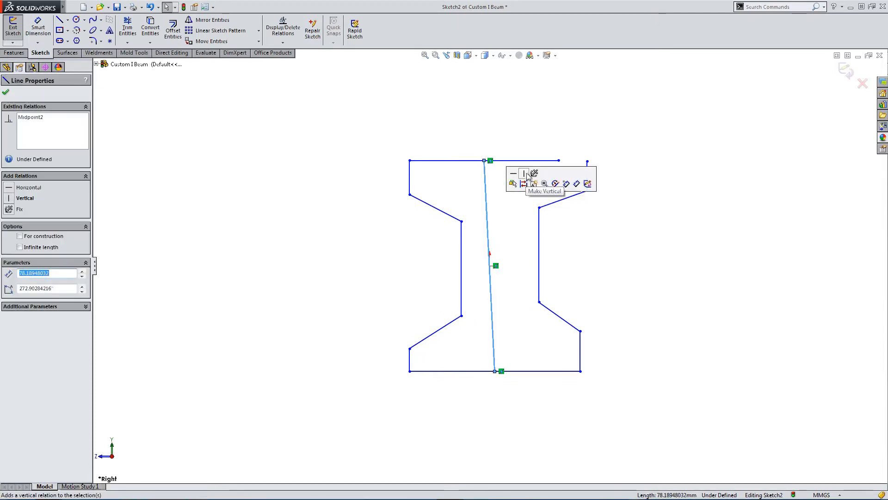
Add vertical, collinear and symmetric relations to the outline and dimension the top flange 50.
{"action": "left_click", "coordinate": [533, 173]}
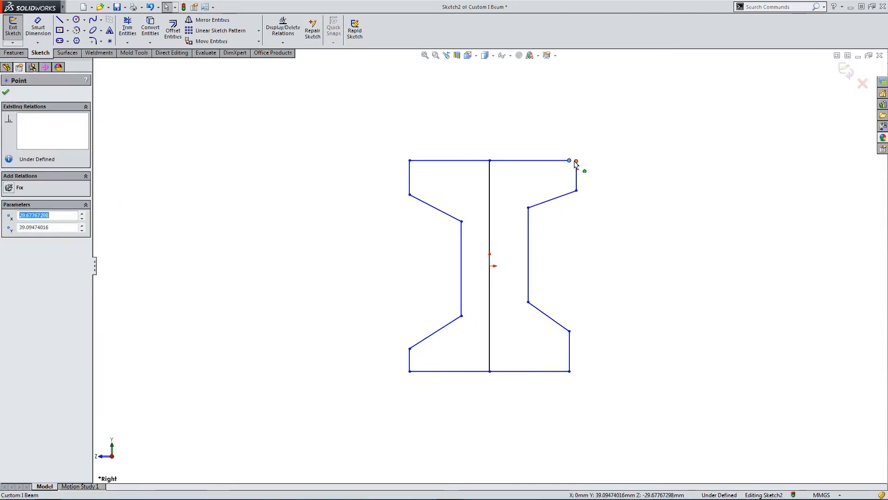
{"action": "left_click", "coordinate": [576, 162]}
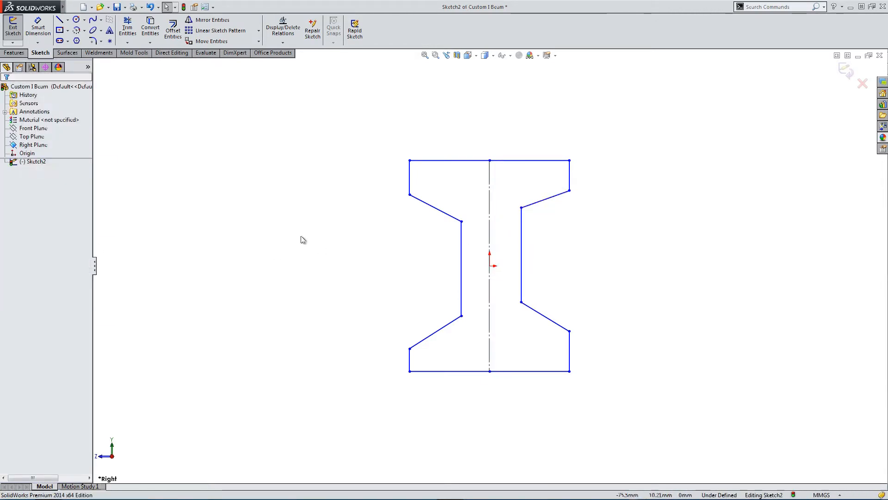
{"action": "left_click", "coordinate": [522, 254]}
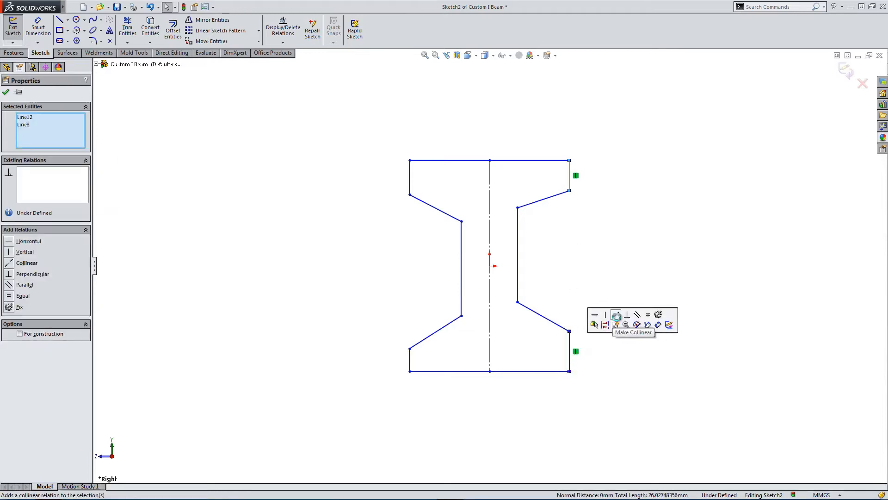
{"action": "left_click", "coordinate": [615, 315]}
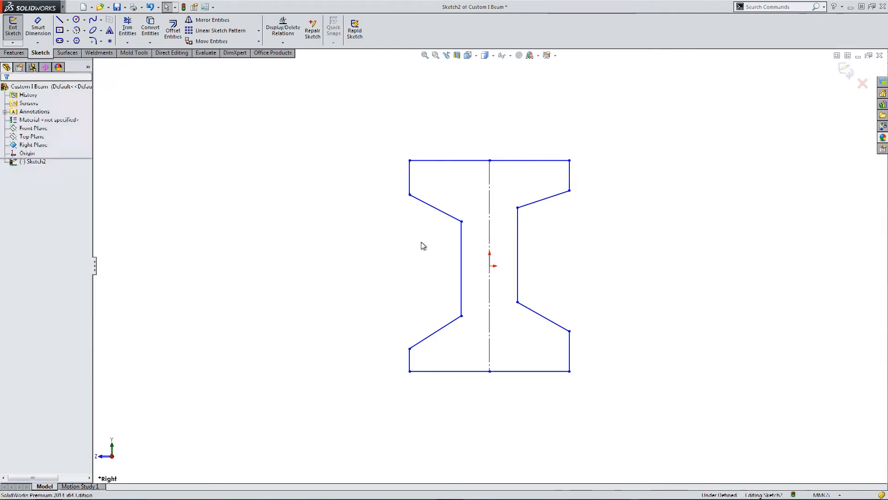
{"action": "mouse_move", "coordinate": [450, 234]}
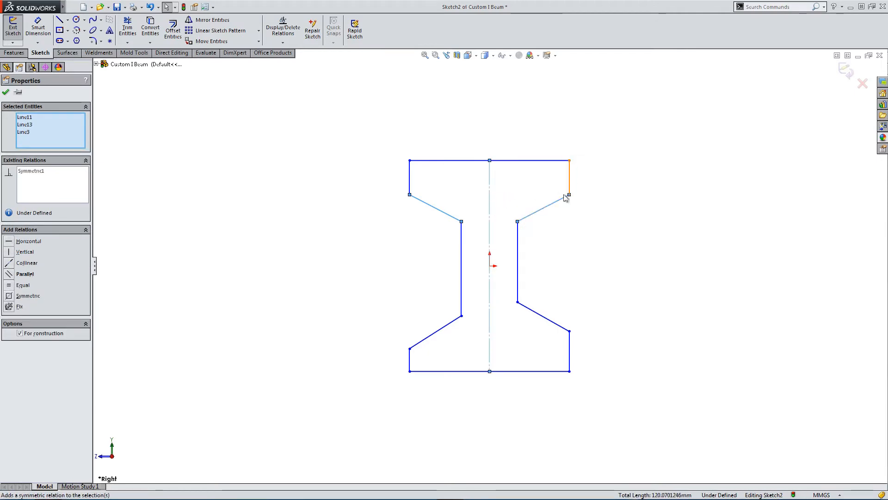
{"action": "left_click", "coordinate": [435, 317]}
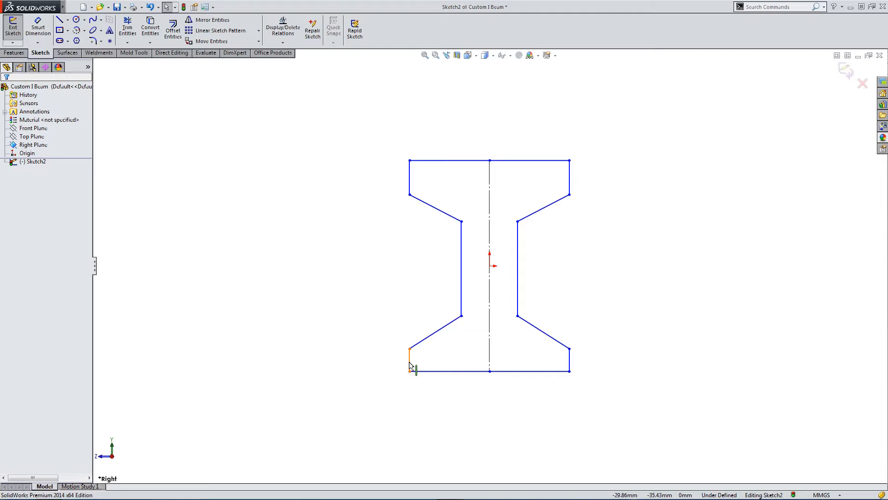
{"action": "left_click", "coordinate": [409, 359]}
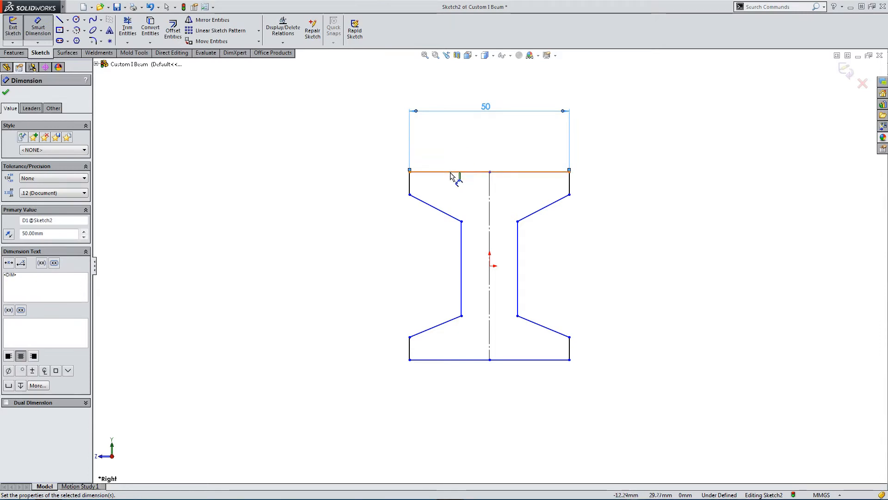
Dimension the I-beam 75 tall, with a 4 top flange and 5 bottom flange.
{"action": "left_click", "coordinate": [450, 171]}
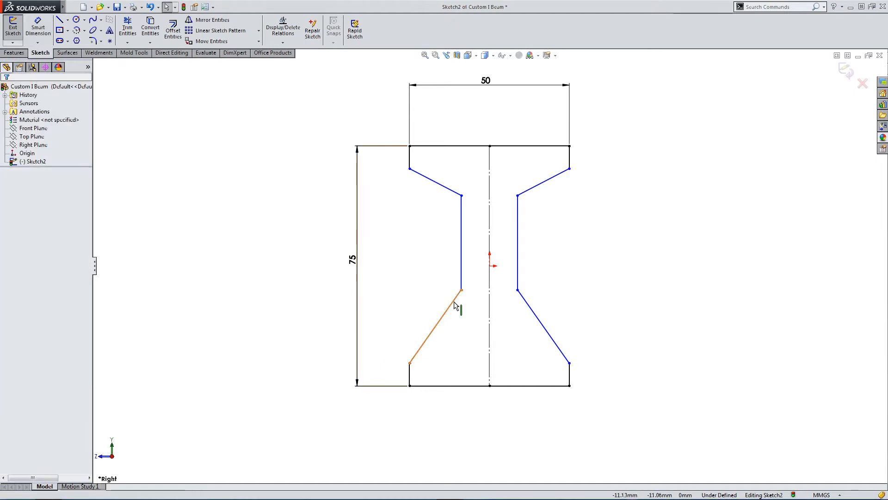
{"action": "left_click", "coordinate": [461, 341]}
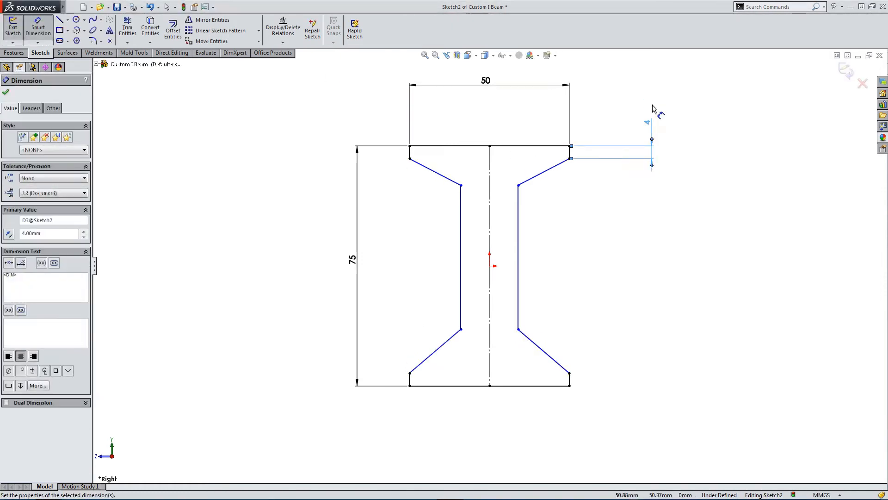
{"action": "mouse_move", "coordinate": [521, 333]}
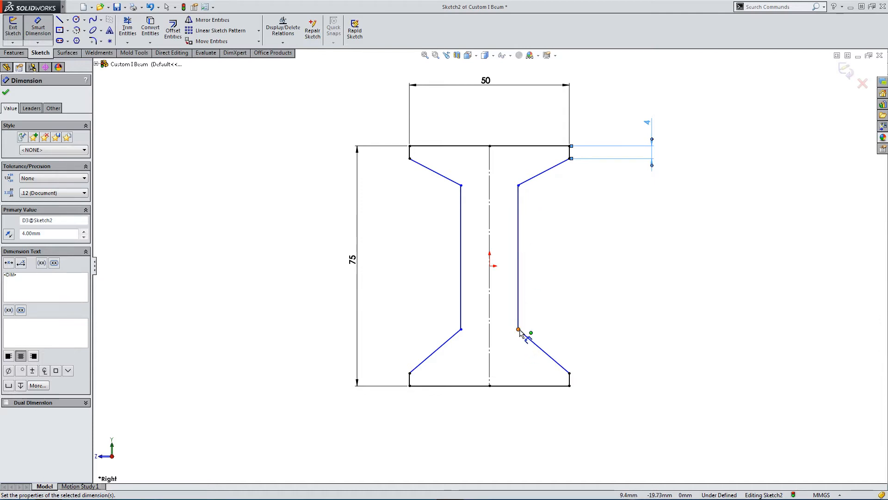
{"action": "left_click", "coordinate": [517, 329]}
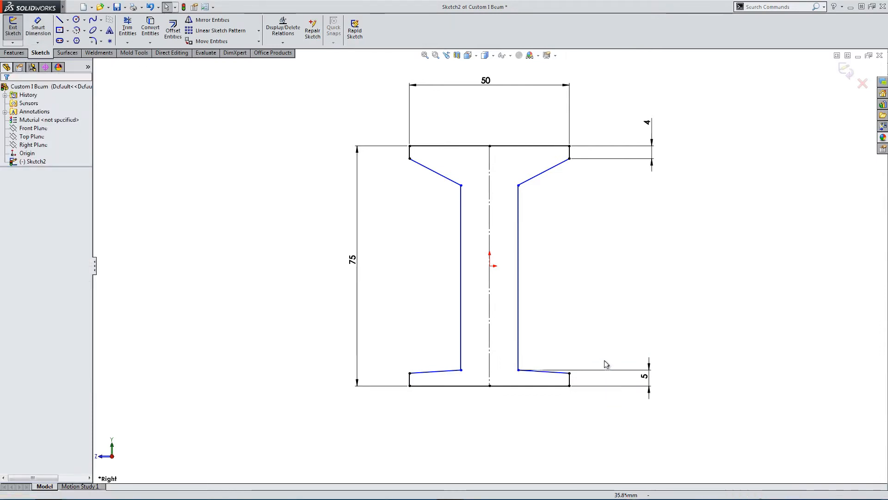
{"action": "left_click", "coordinate": [544, 371]}
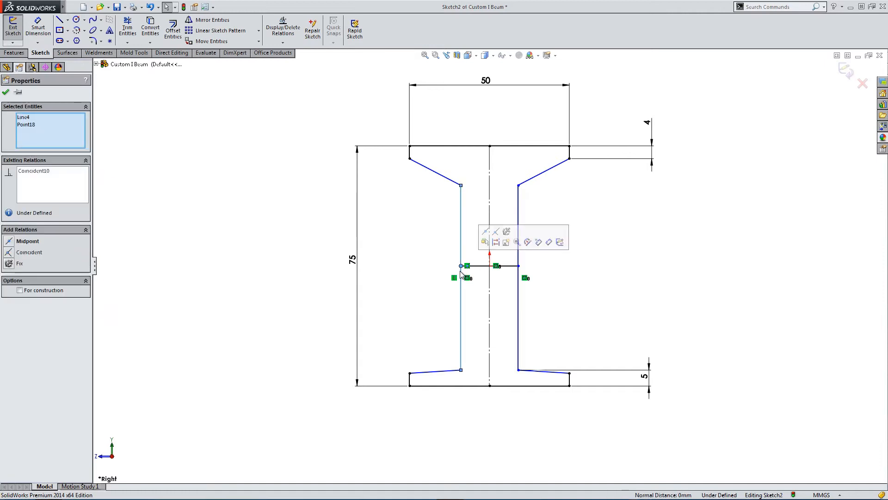
Centre the cross line on the web edges and dimension the web 8 thick.
{"action": "left_click", "coordinate": [27, 241]}
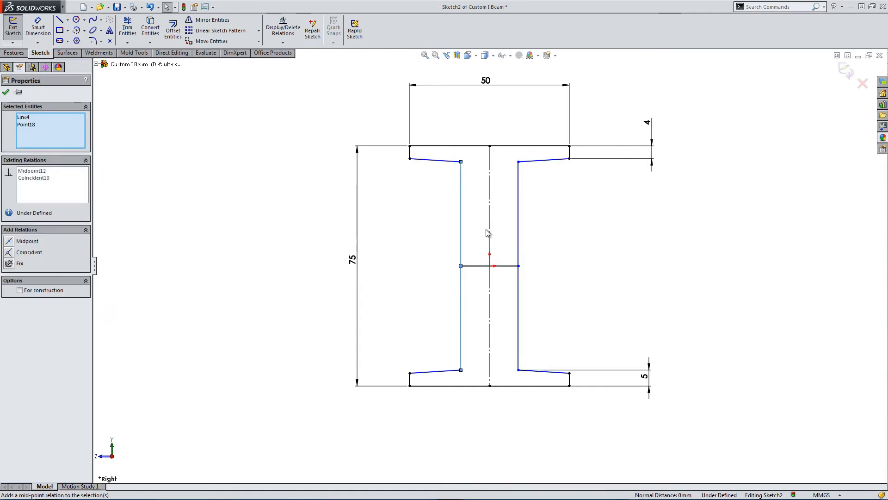
{"action": "left_click", "coordinate": [518, 264]}
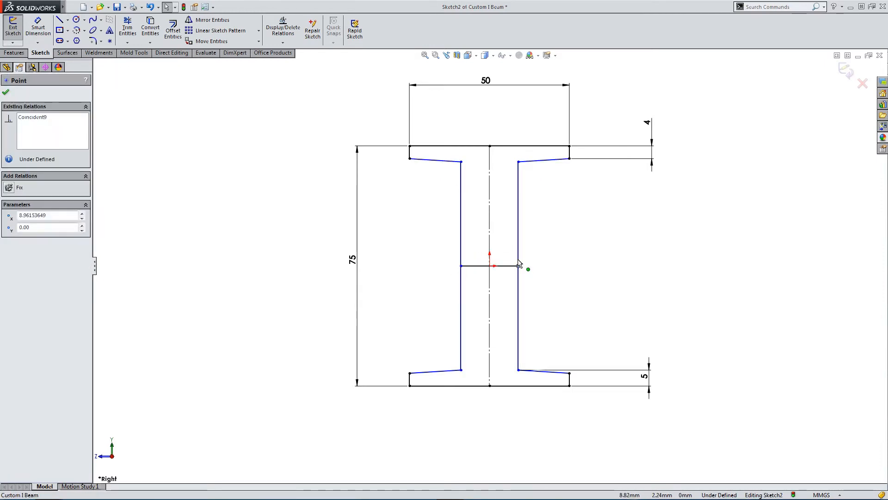
{"action": "left_click", "coordinate": [478, 265]}
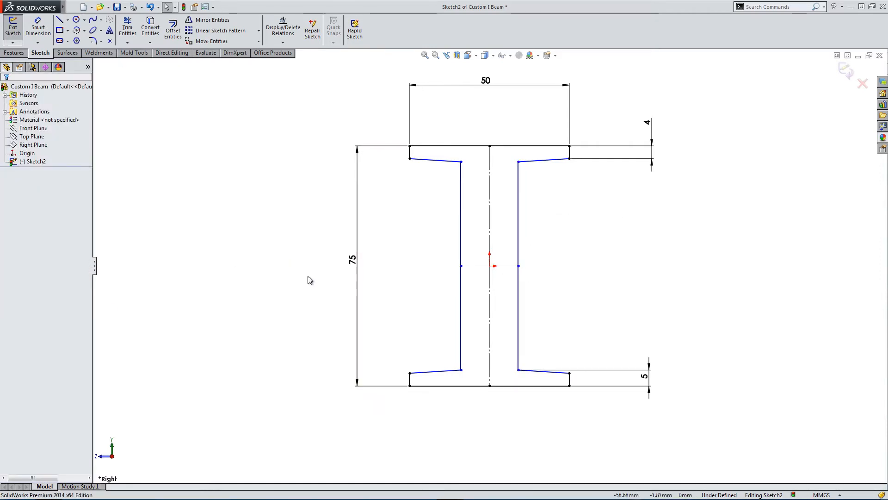
{"action": "left_click", "coordinate": [462, 369]}
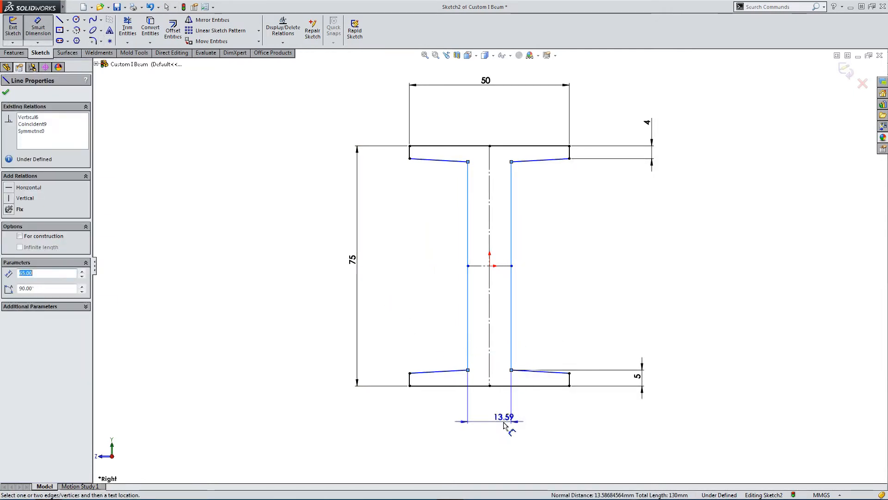
{"action": "left_click", "coordinate": [505, 417]}
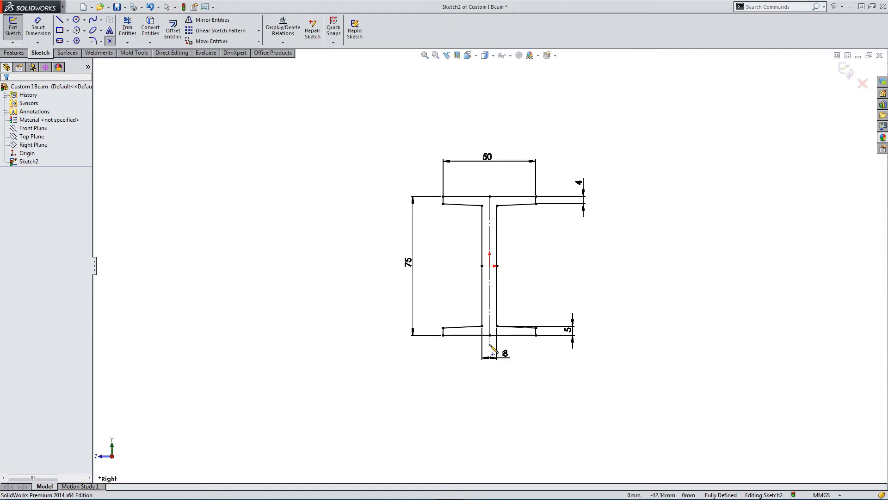
Make the profile's side points symmetric about the centre line.
{"action": "left_click", "coordinate": [489, 335]}
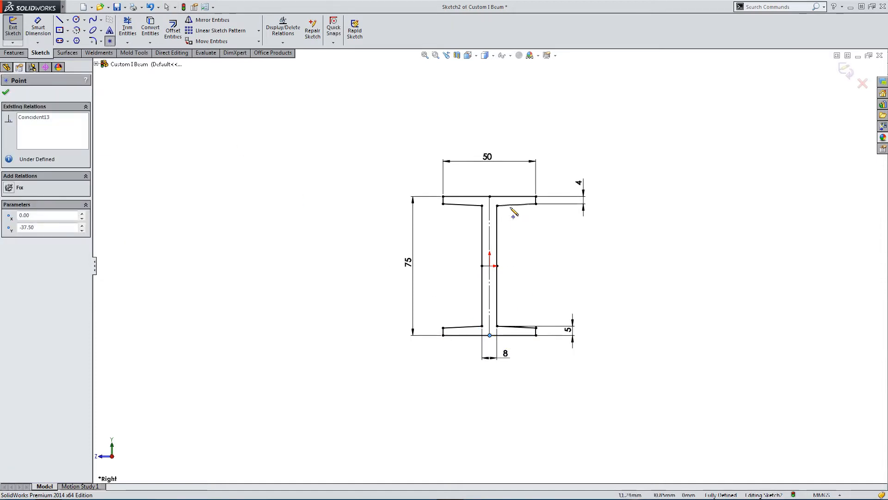
{"action": "left_click", "coordinate": [489, 197]}
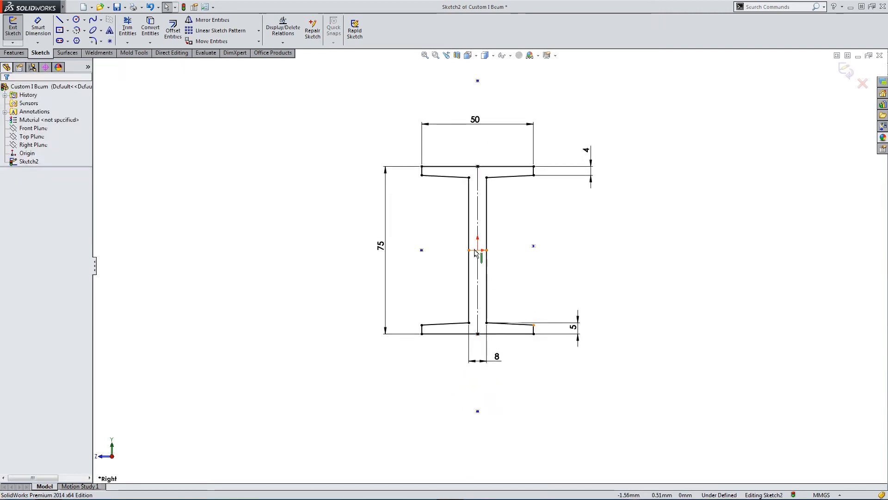
{"action": "left_click", "coordinate": [477, 250]}
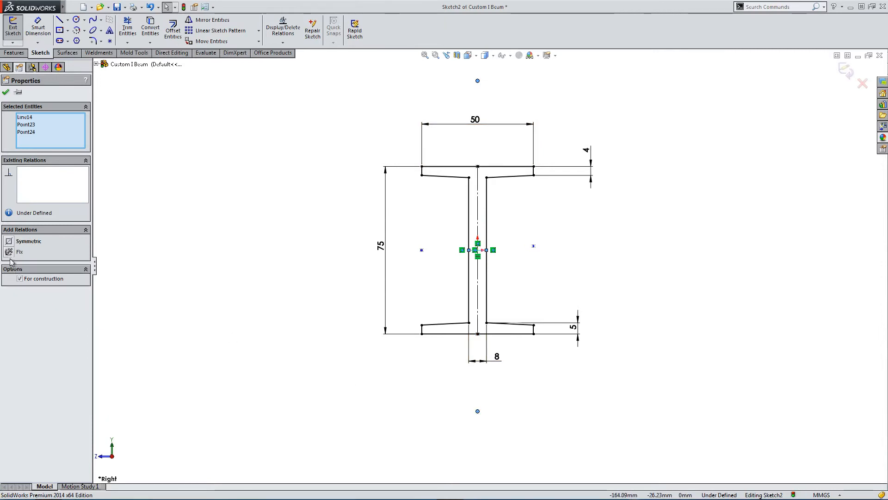
{"action": "left_click", "coordinate": [5, 91]}
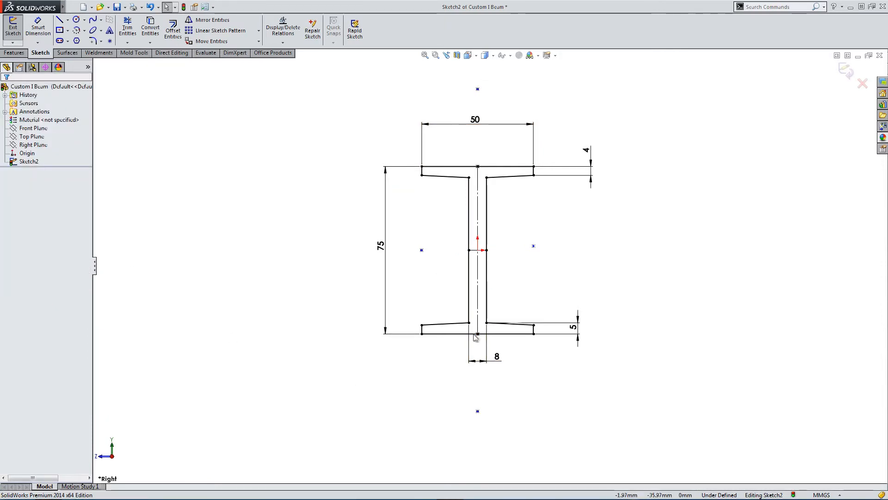
Add a 75/2 (37.50) offset dimension and a midpoint relation on the centreline.
{"action": "left_click", "coordinate": [477, 249]}
{"action": "type", "text": "7"}
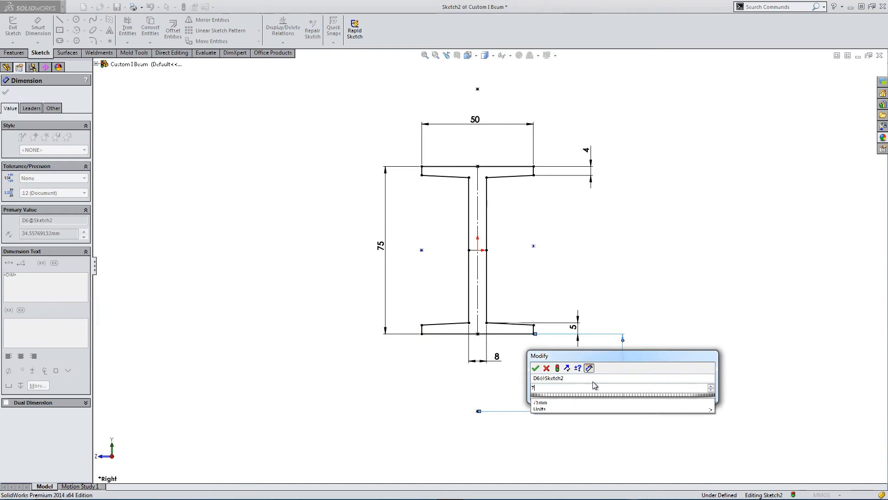
{"action": "type", "text": "5/2"}
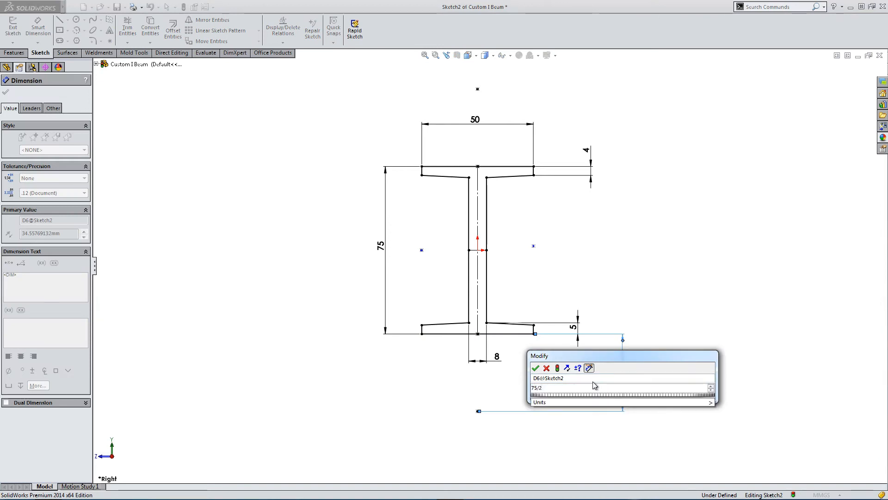
{"action": "left_click", "coordinate": [535, 369]}
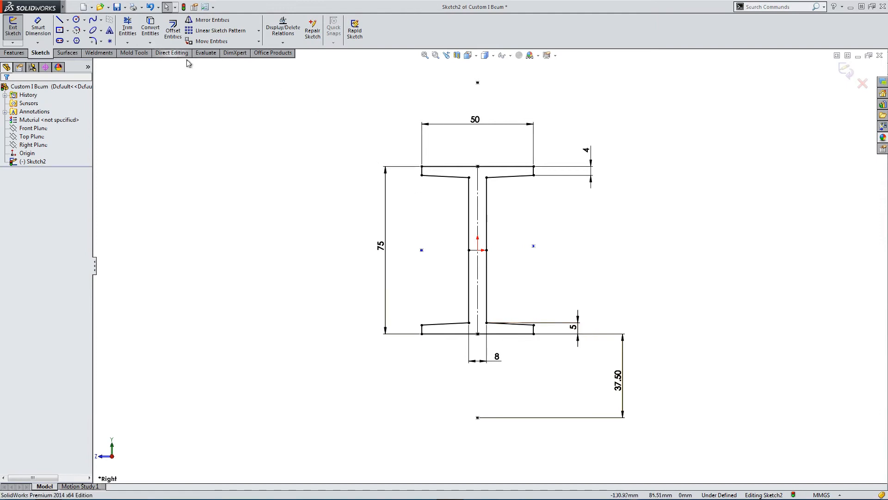
{"action": "left_click", "coordinate": [478, 250]}
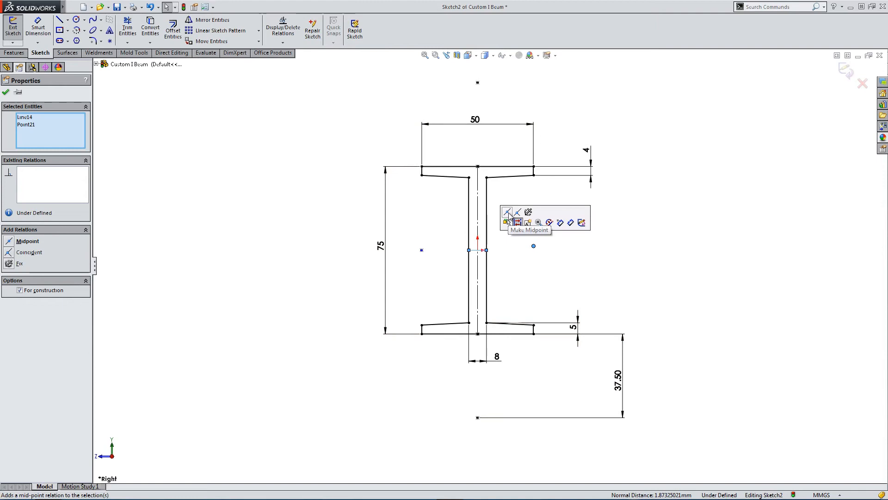
{"action": "left_click", "coordinate": [534, 251]}
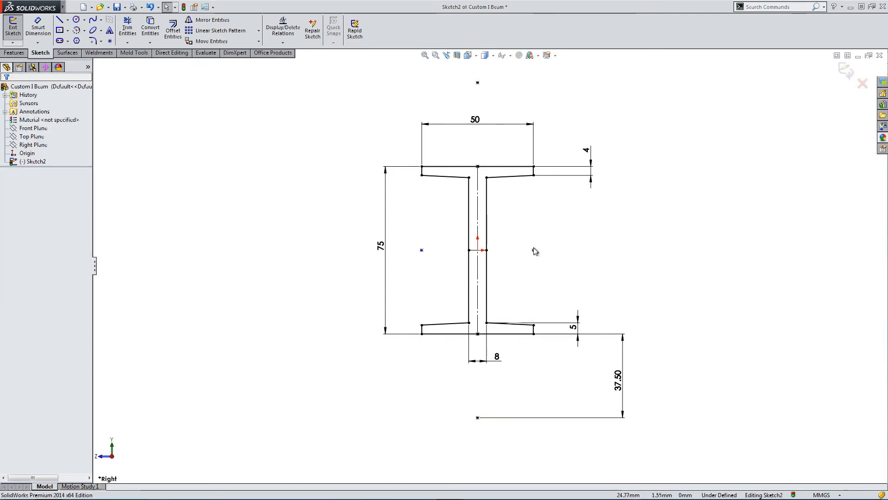
{"action": "left_click", "coordinate": [477, 250]}
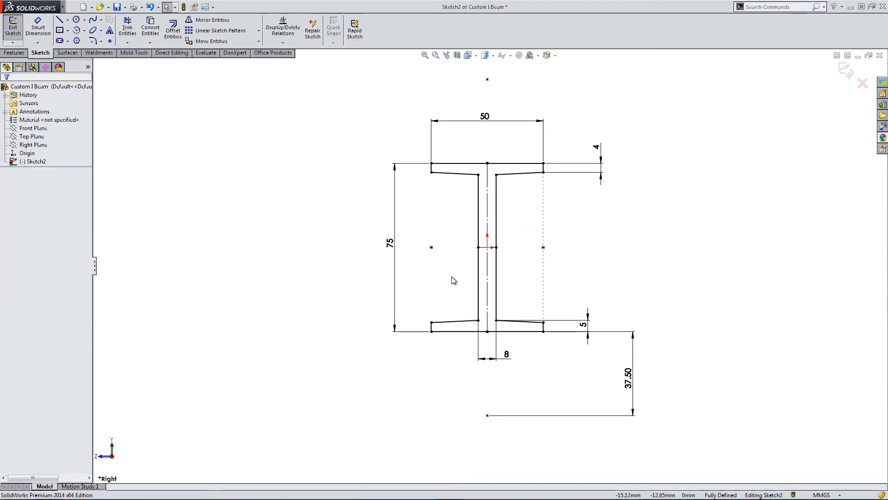
Exit the profile sketch and select Sketch2 in the FeatureManager tree.
{"action": "left_click", "coordinate": [13, 28]}
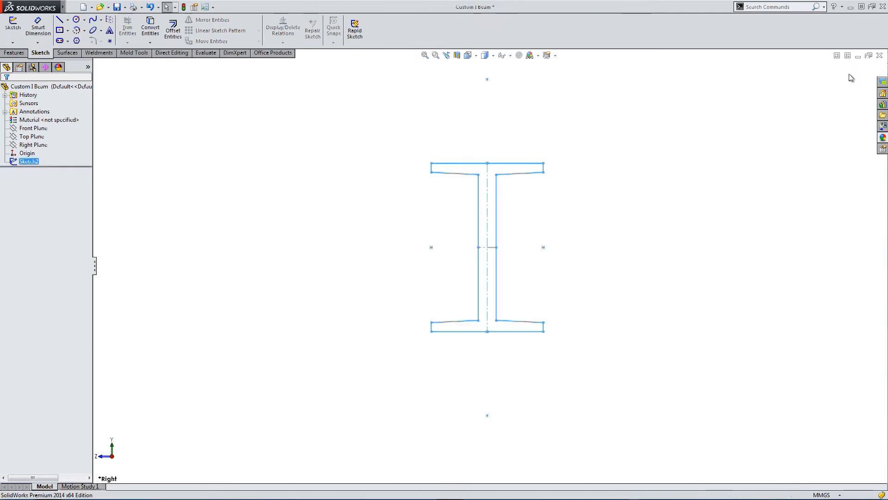
{"action": "left_click", "coordinate": [320, 175]}
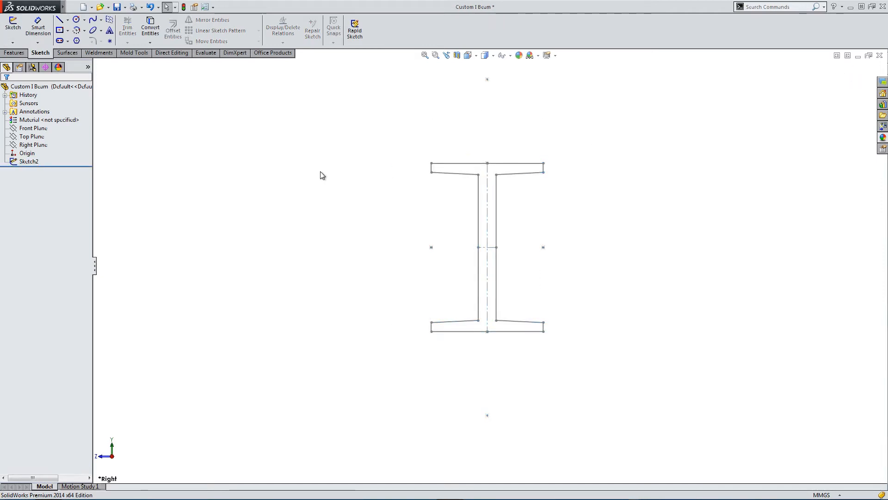
{"action": "left_click", "coordinate": [28, 161]}
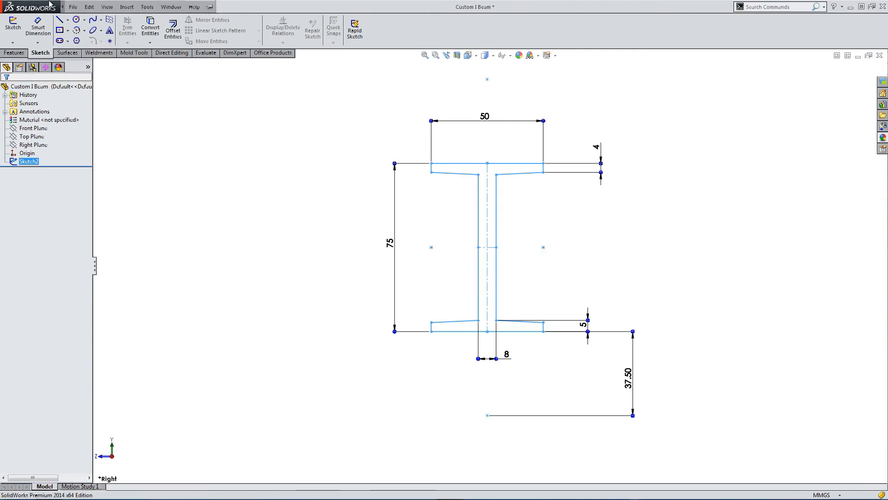
{"action": "left_click", "coordinate": [73, 6]}
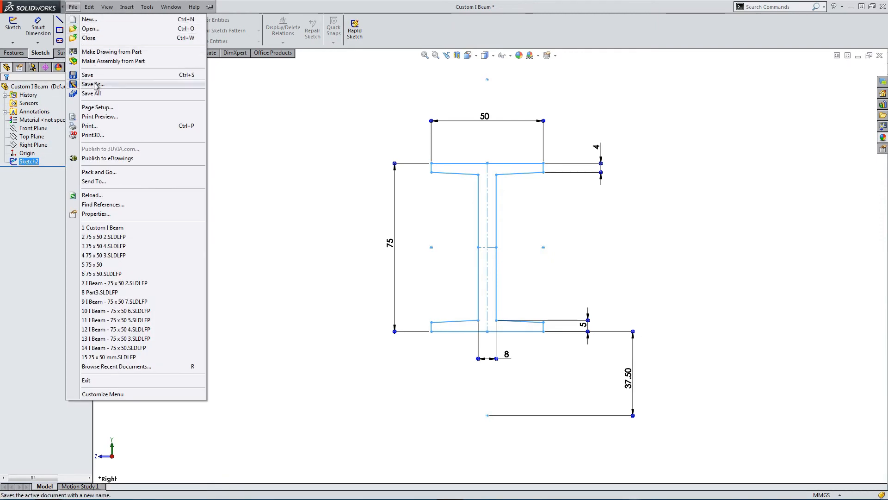
Save As Lib Feat Part into weldment profiles, creating a New Profile folder.
{"action": "left_click", "coordinate": [92, 83]}
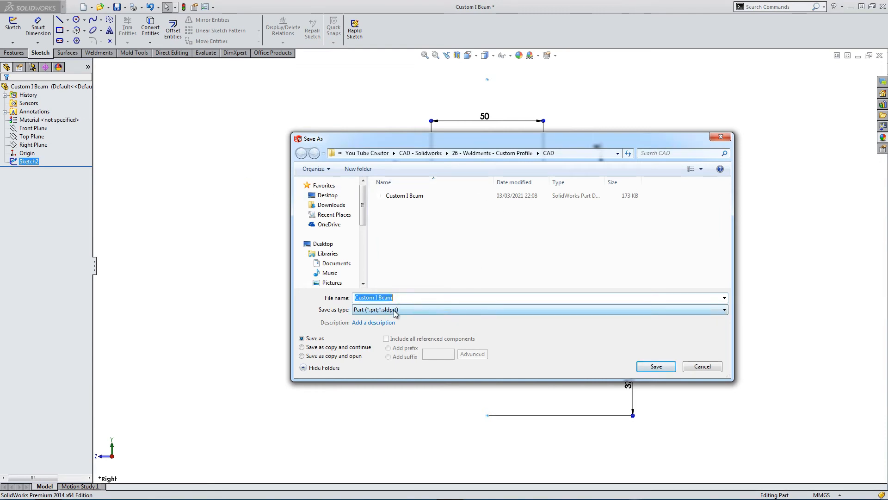
{"action": "left_click", "coordinate": [722, 309]}
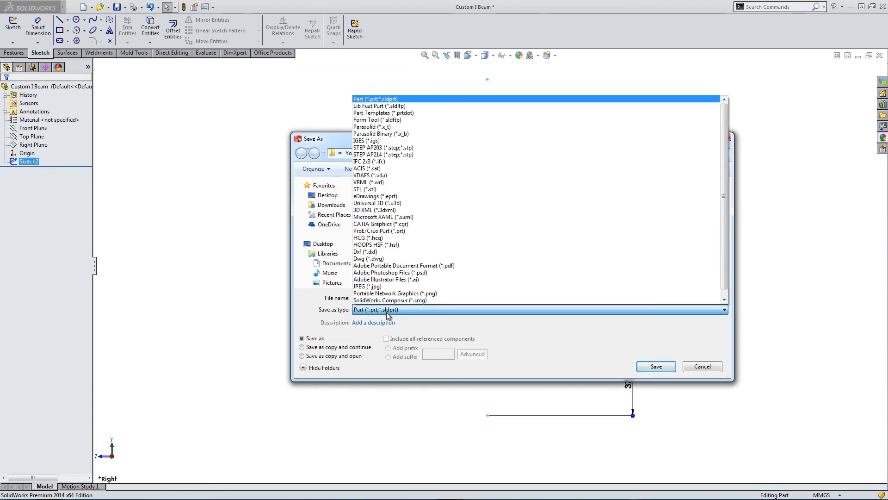
{"action": "left_click", "coordinate": [379, 106]}
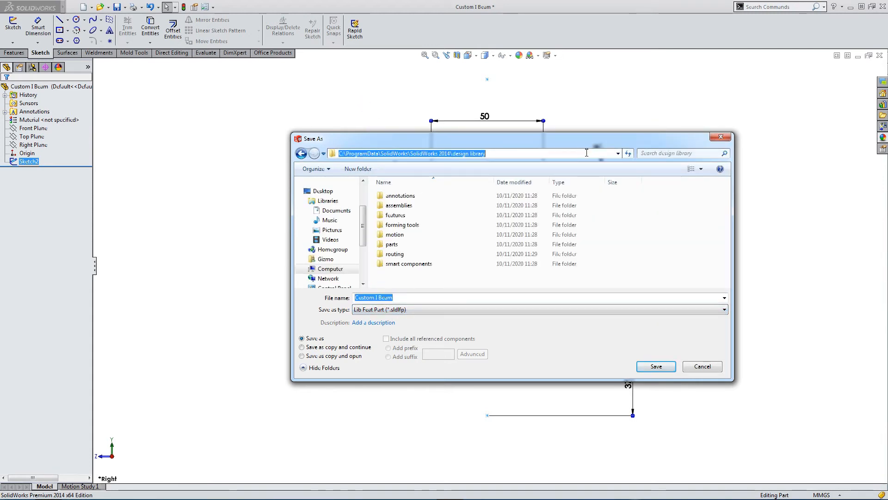
{"action": "type", "text": "C:\\Program Files\\SolidWorks Corp\\SolidWorks\\lang\\english\\weldment profiles"}
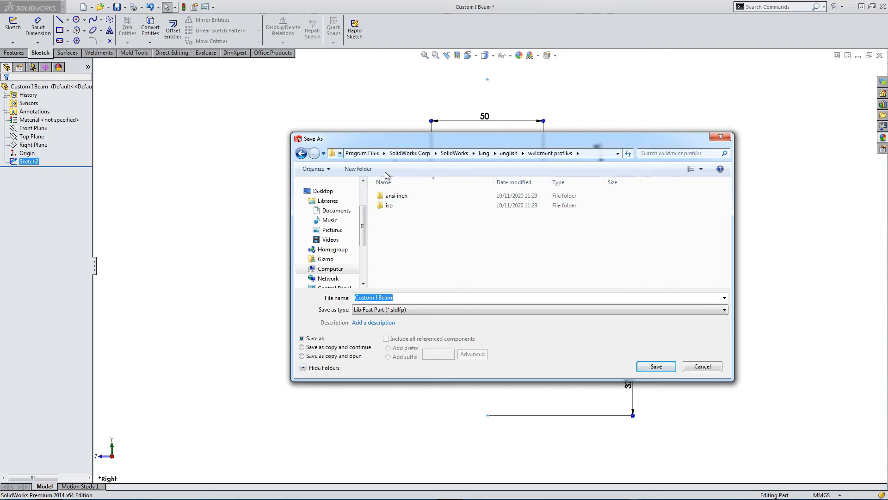
{"action": "left_click", "coordinate": [357, 168]}
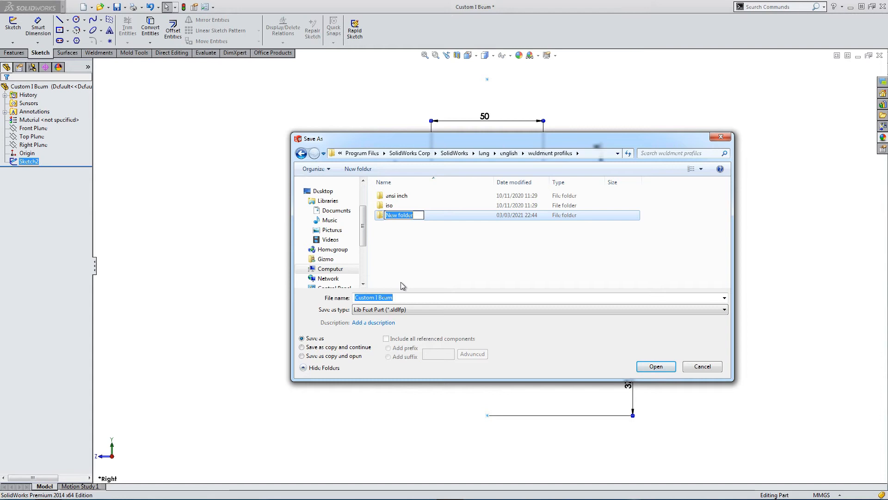
{"action": "type", "text": "N"}
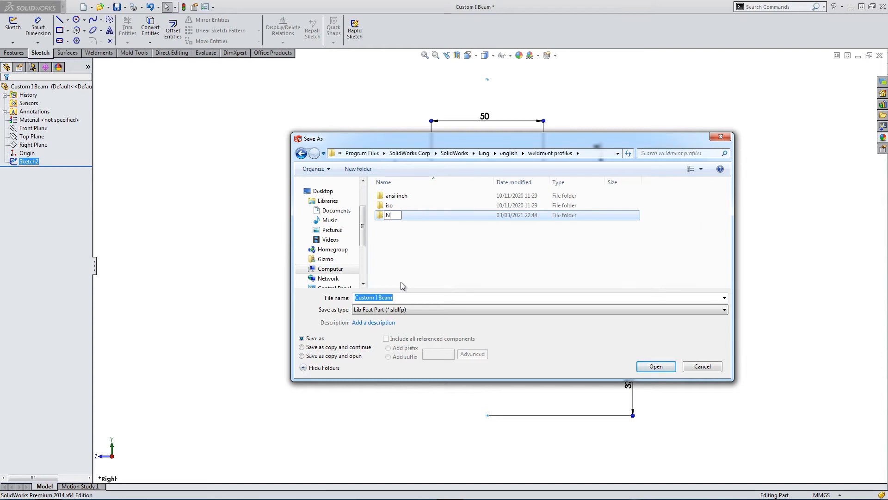
{"action": "type", "text": "ew Pro"}
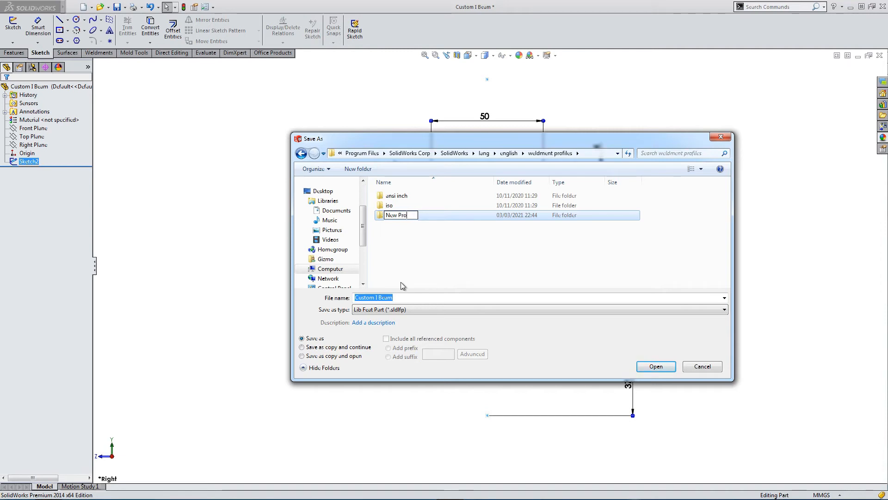
{"action": "type", "text": "file"}
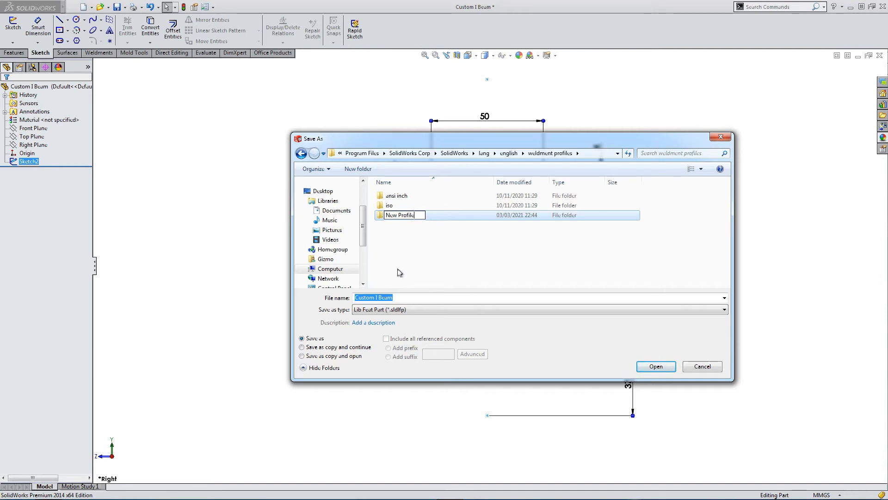
{"action": "double_click", "coordinate": [400, 214]}
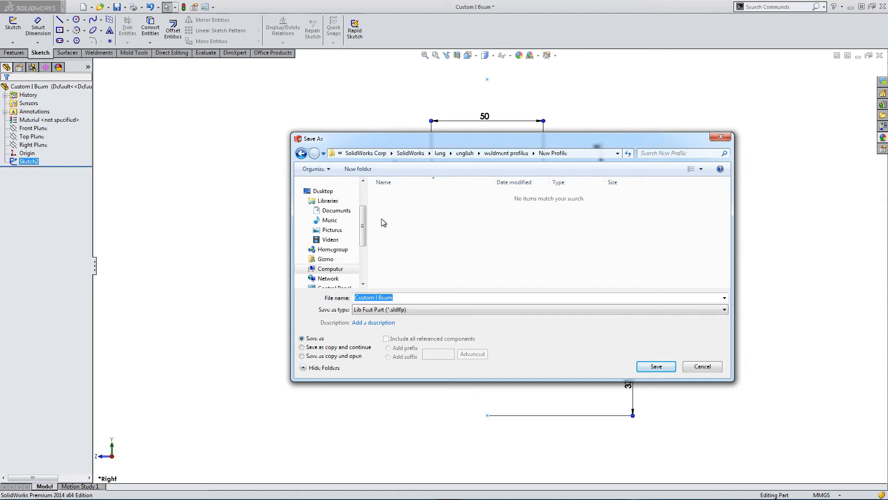
Create an I Beam subfolder and save the profile there as 75 x 50.
{"action": "left_click", "coordinate": [357, 169]}
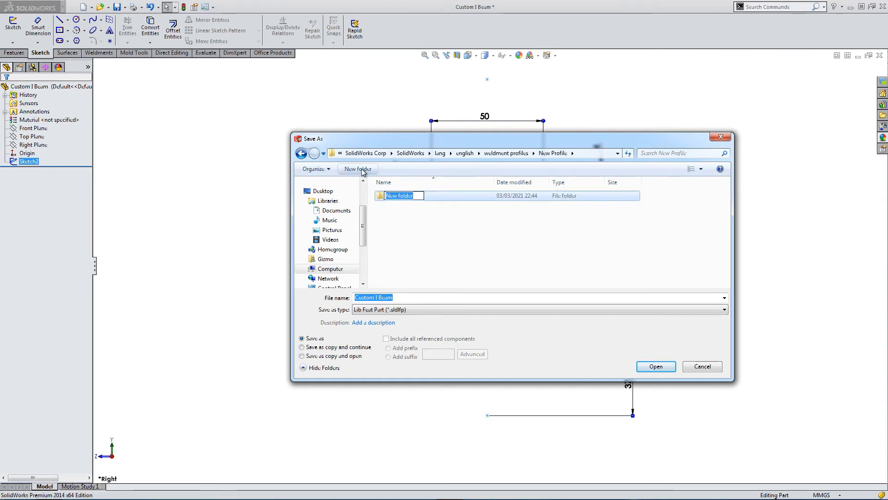
{"action": "type", "text": "I Beam"}
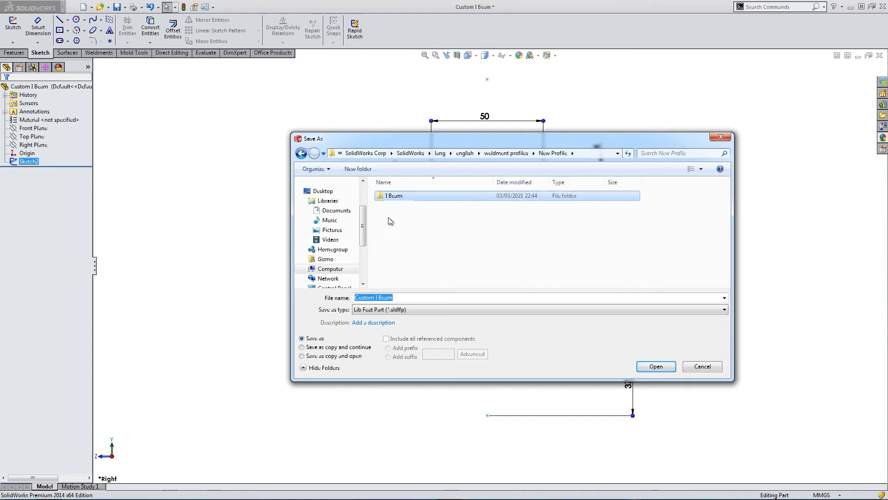
{"action": "mouse_move", "coordinate": [390, 225]}
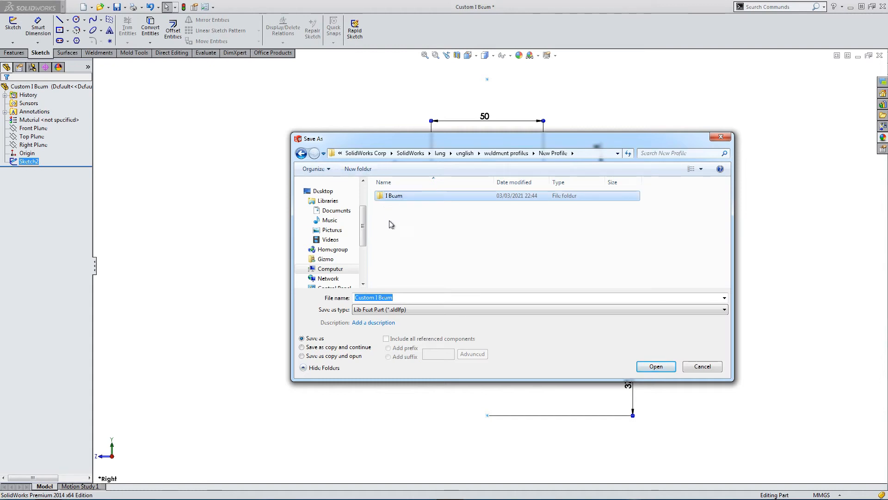
{"action": "double_click", "coordinate": [394, 195]}
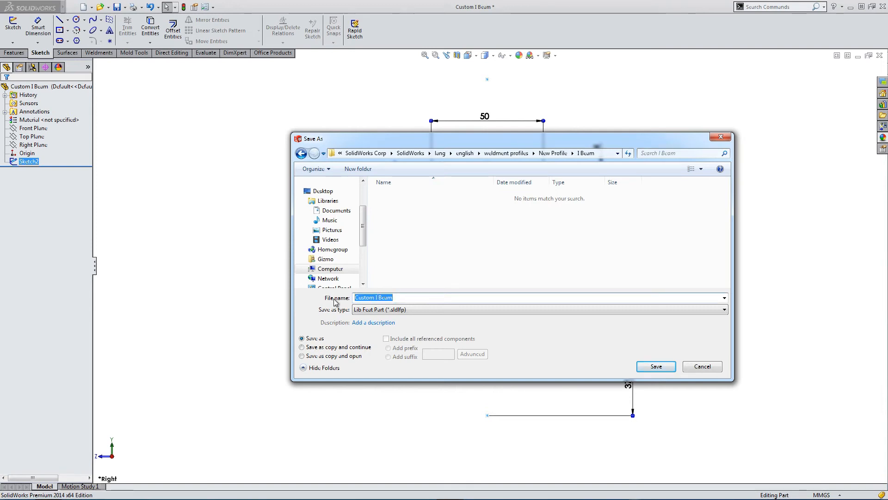
{"action": "type", "text": "75 x 50"}
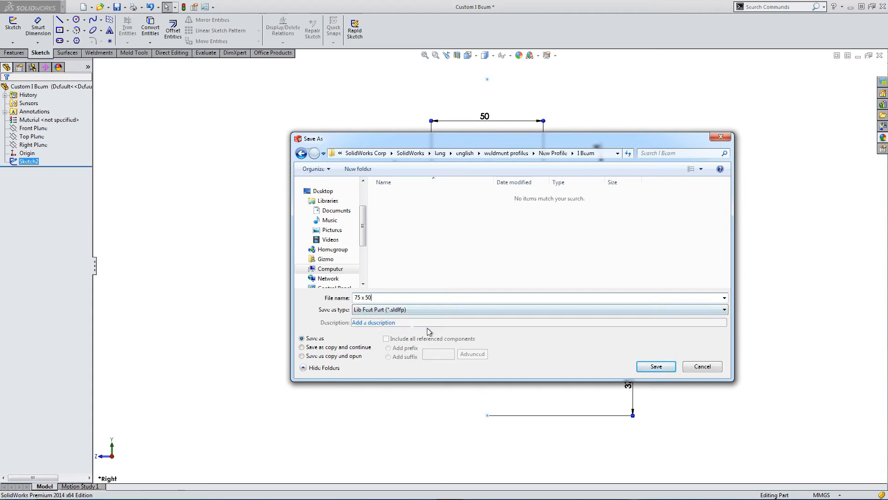
{"action": "left_click", "coordinate": [655, 366]}
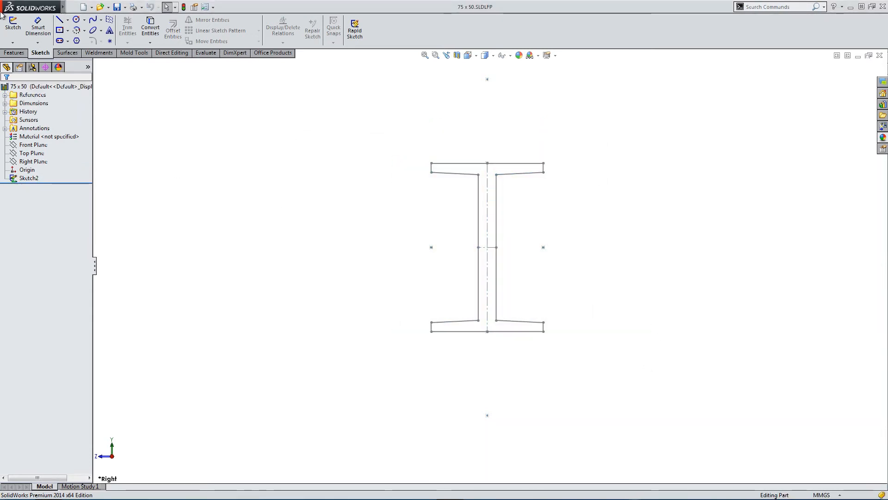
Create a new blank Part document, Part4.
{"action": "left_click", "coordinate": [99, 52]}
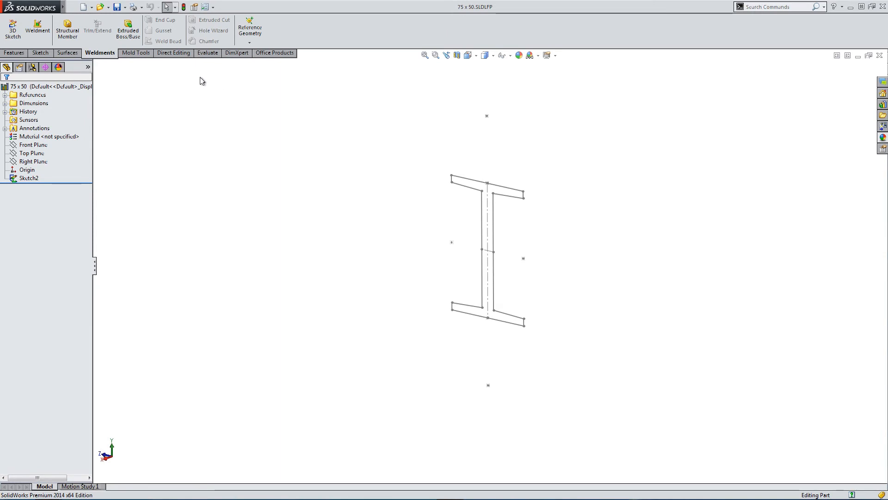
{"action": "left_click", "coordinate": [72, 6]}
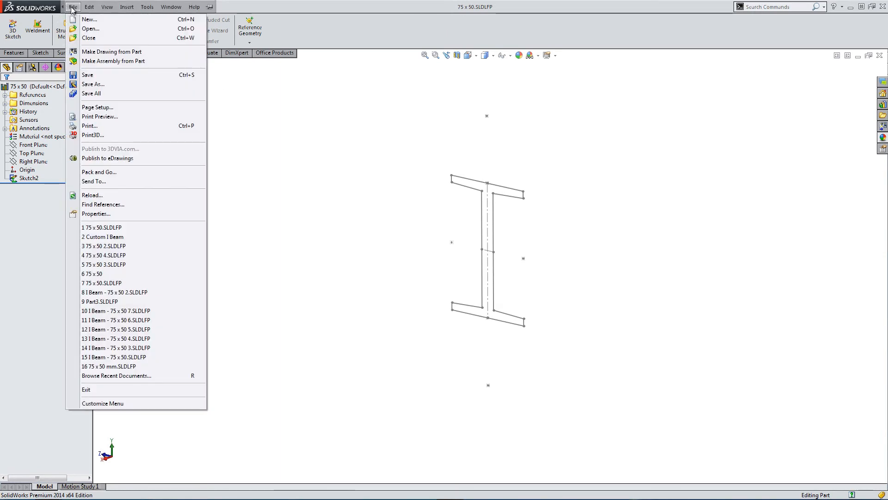
{"action": "left_click", "coordinate": [89, 19]}
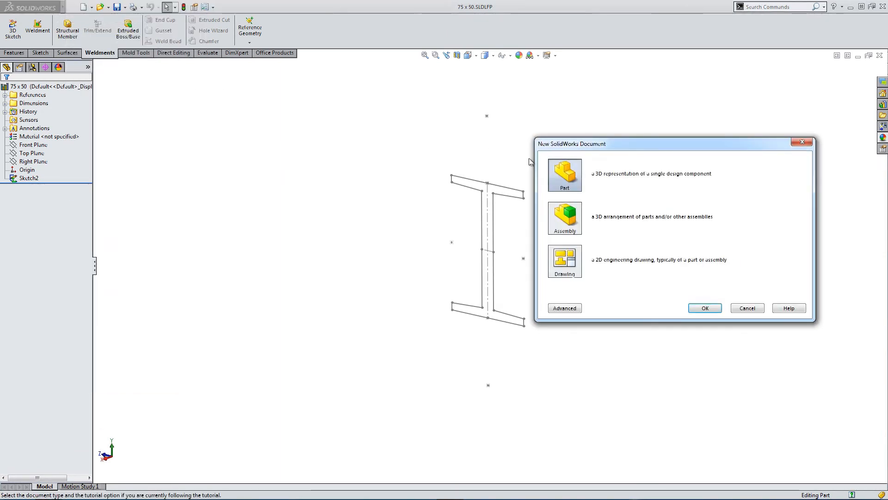
{"action": "left_click", "coordinate": [704, 307]}
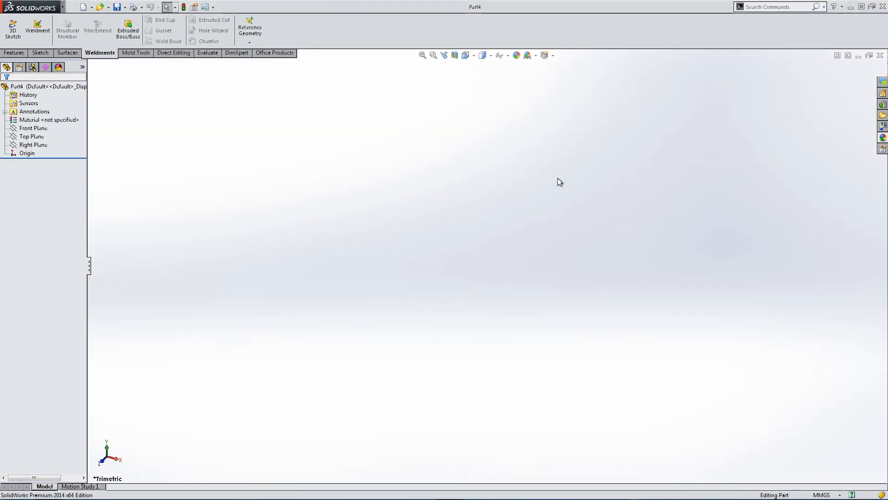
Sketch a 500 by 250 centre rectangle on Part4's Top Plane and view it isometric.
{"action": "left_click", "coordinate": [32, 137]}
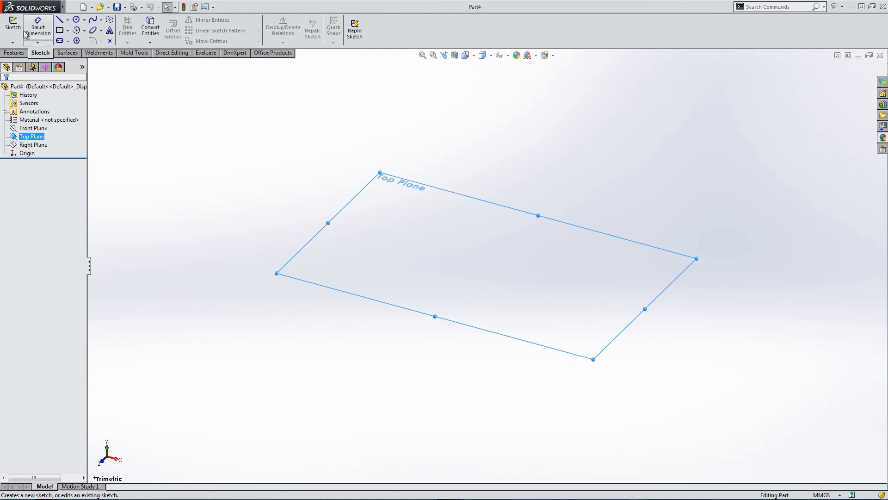
{"action": "left_click", "coordinate": [12, 26]}
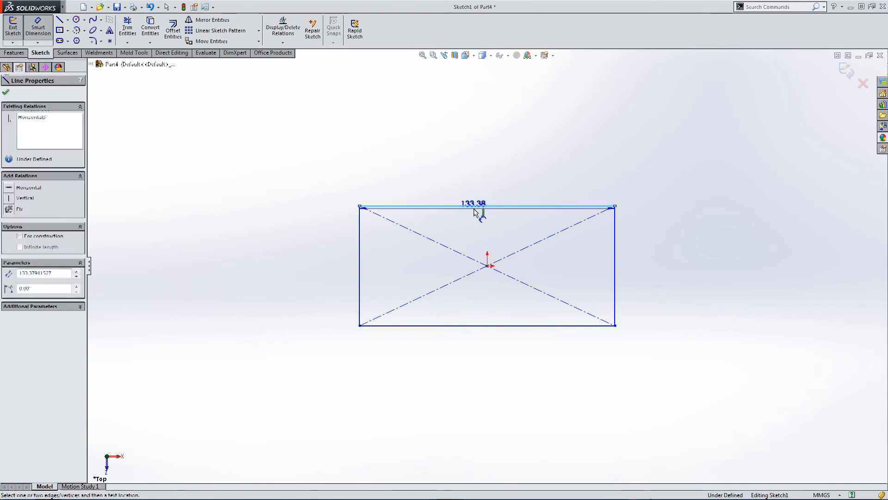
{"action": "left_click", "coordinate": [474, 205]}
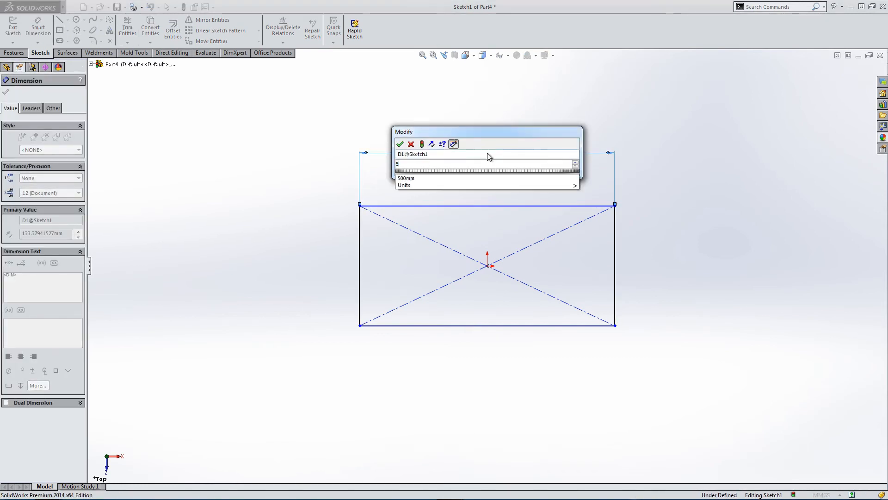
{"action": "left_click", "coordinate": [400, 144]}
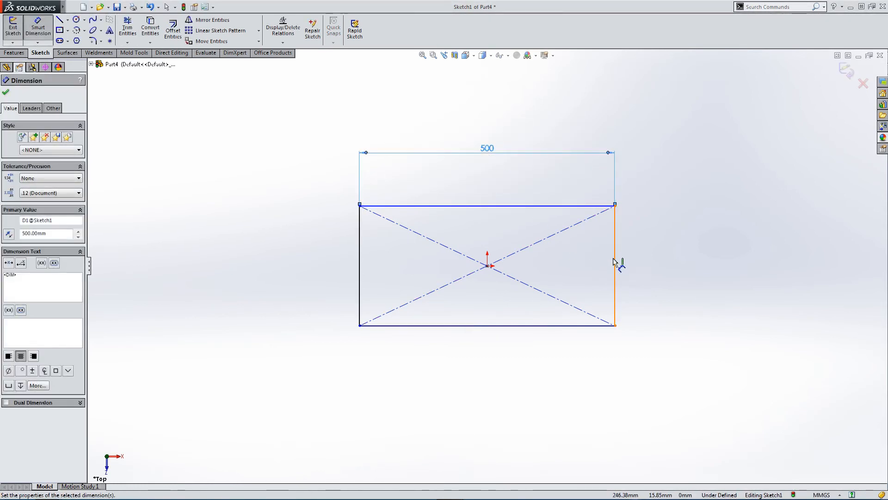
{"action": "left_click", "coordinate": [613, 265]}
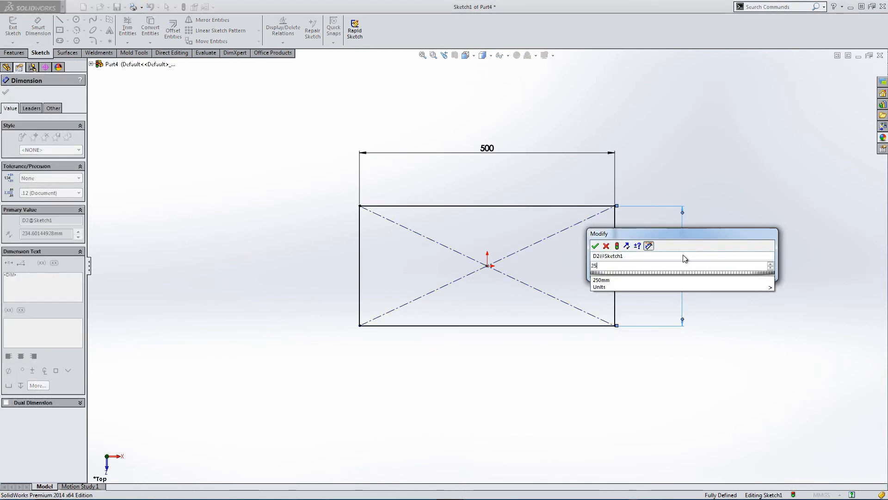
{"action": "left_click", "coordinate": [595, 245]}
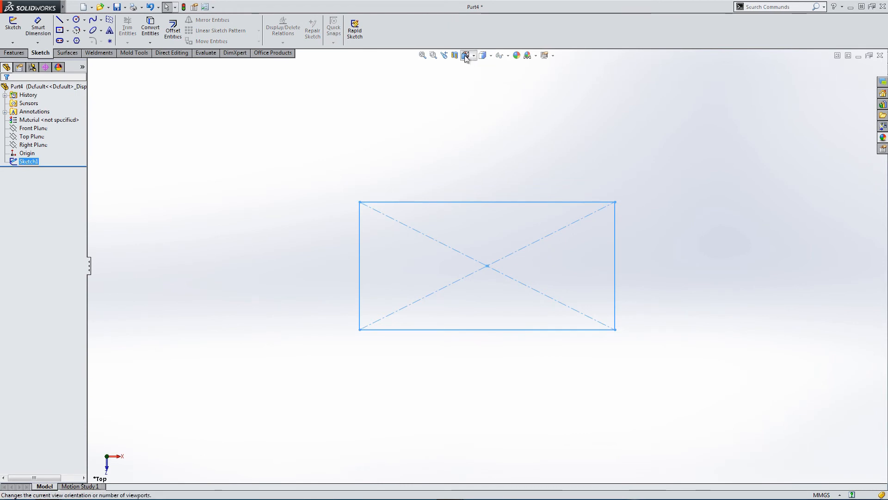
{"action": "left_click", "coordinate": [464, 55]}
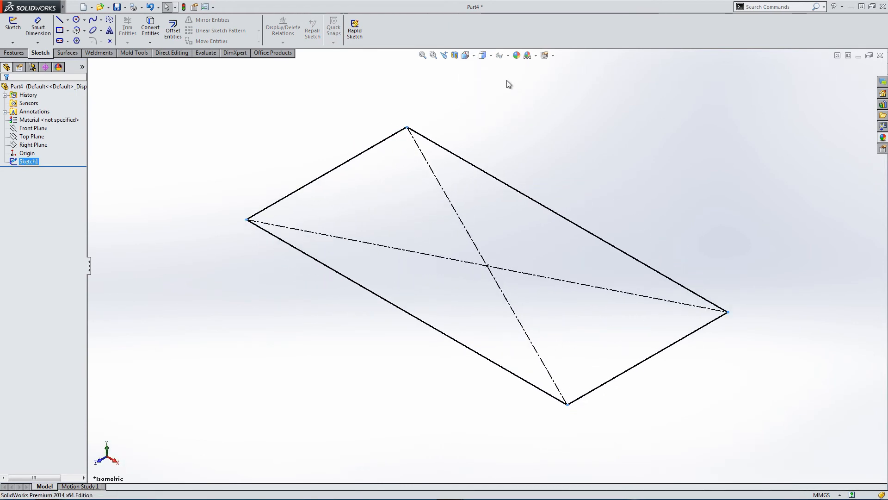
Start a structural member with the New Profile I Beam - Configured profile, size 75 x 50.
{"action": "left_click", "coordinate": [99, 53]}
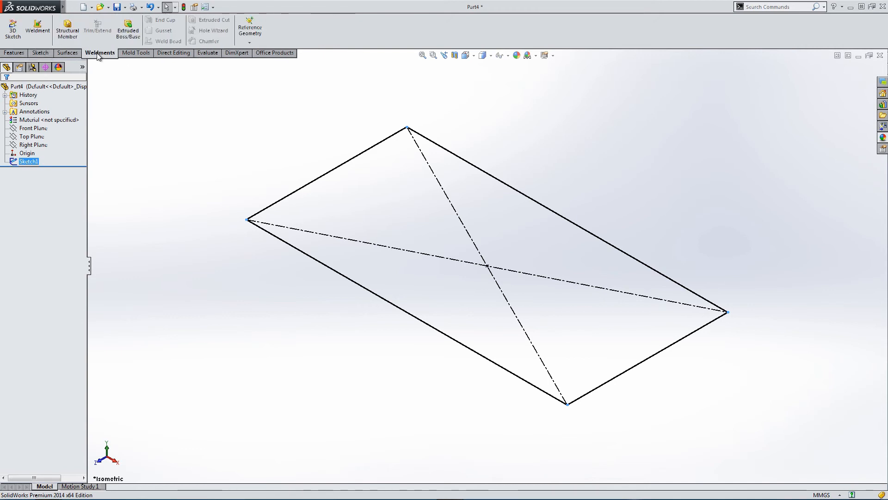
{"action": "left_click", "coordinate": [66, 30]}
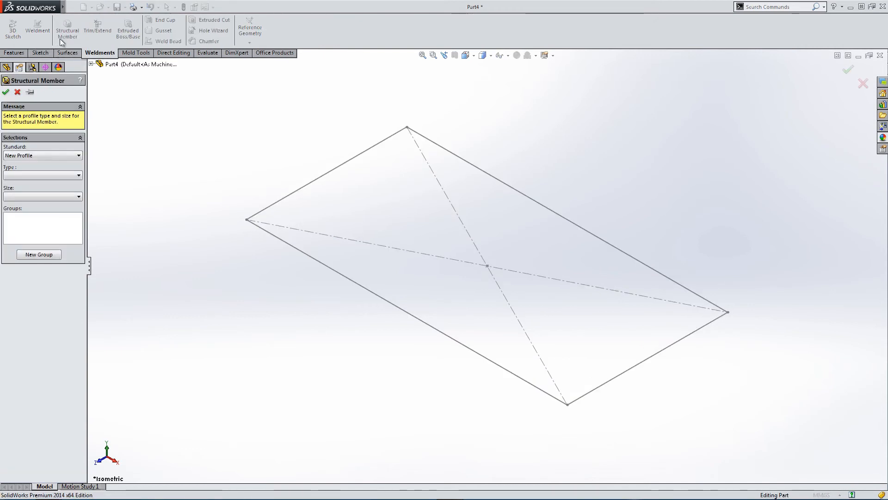
{"action": "left_click", "coordinate": [42, 155]}
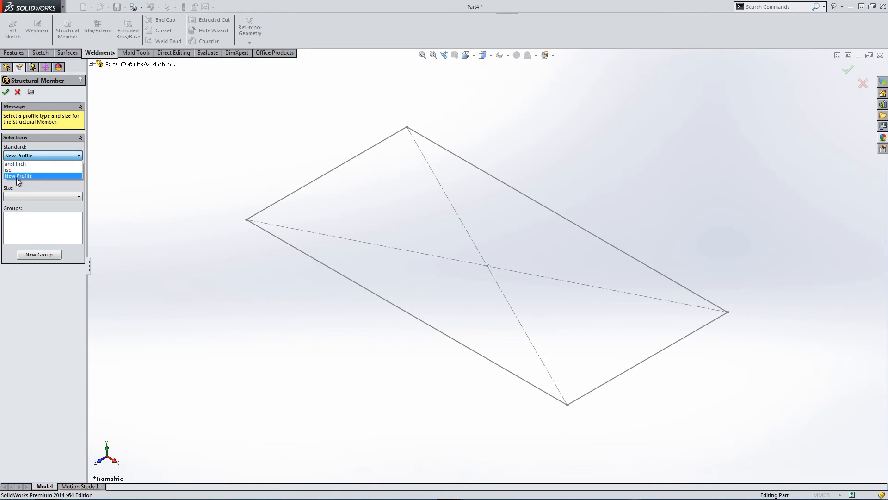
{"action": "left_click", "coordinate": [18, 176]}
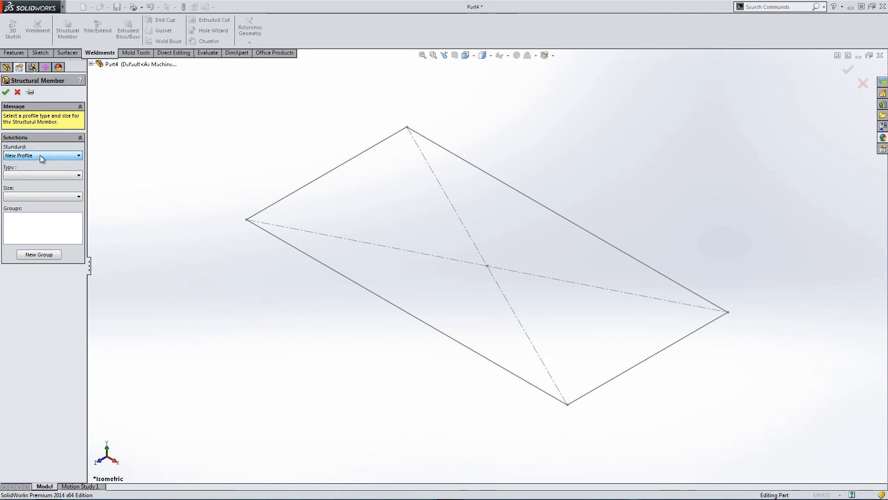
{"action": "left_click", "coordinate": [41, 175]}
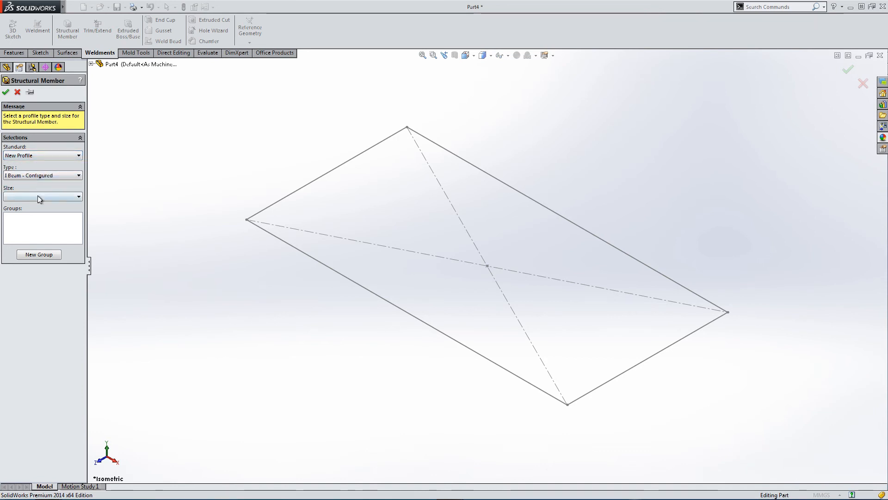
{"action": "left_click", "coordinate": [40, 196]}
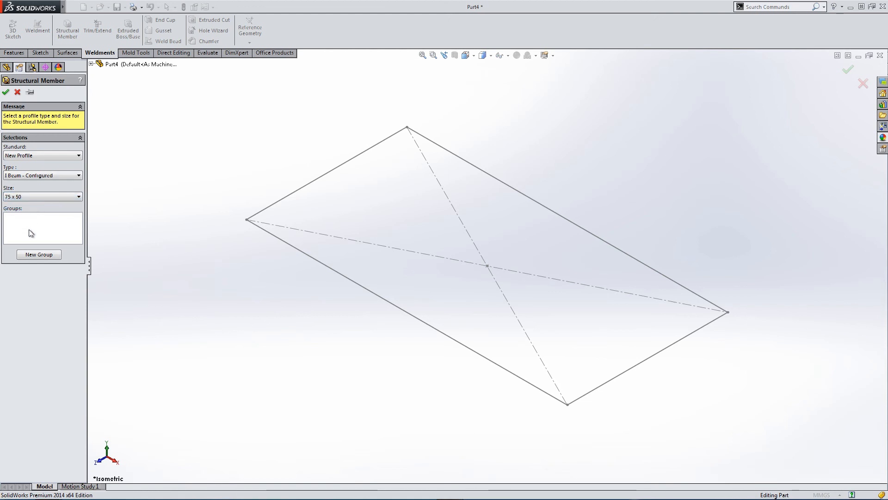
Place I-beams on both long edges, add a second group for the short edges, and confirm.
{"action": "left_click", "coordinate": [39, 254]}
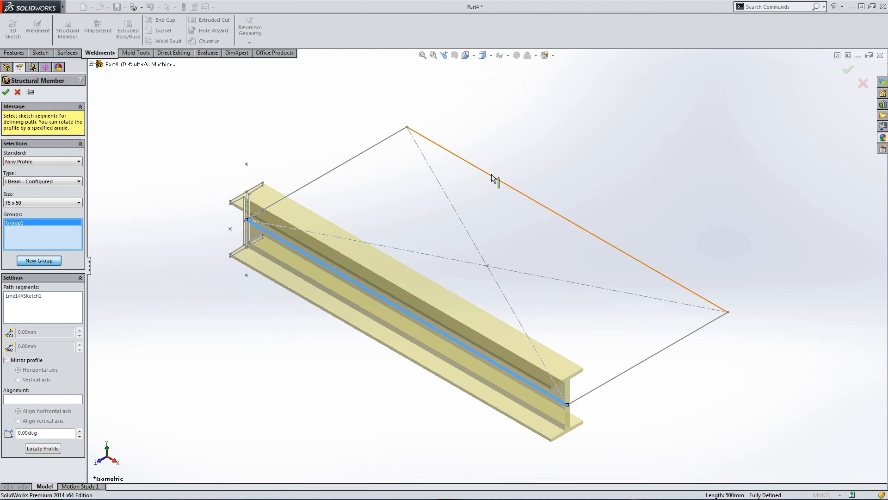
{"action": "left_click", "coordinate": [499, 176]}
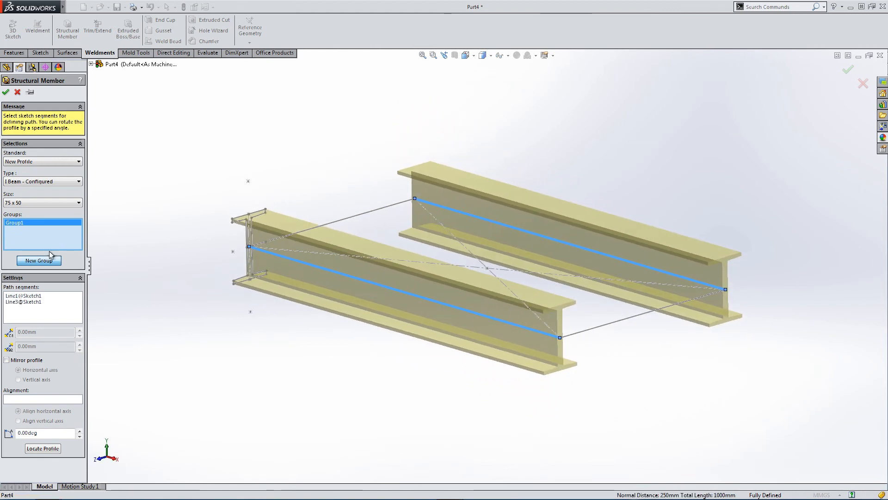
{"action": "left_click", "coordinate": [38, 260]}
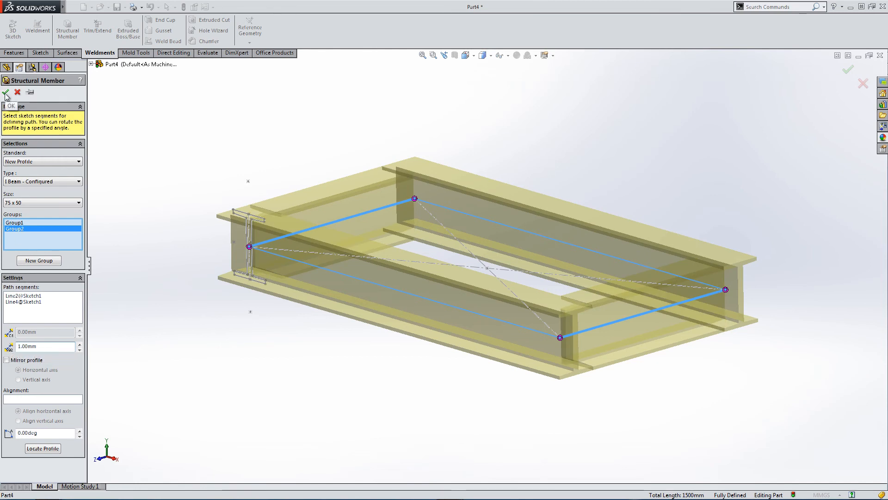
{"action": "left_click", "coordinate": [5, 93]}
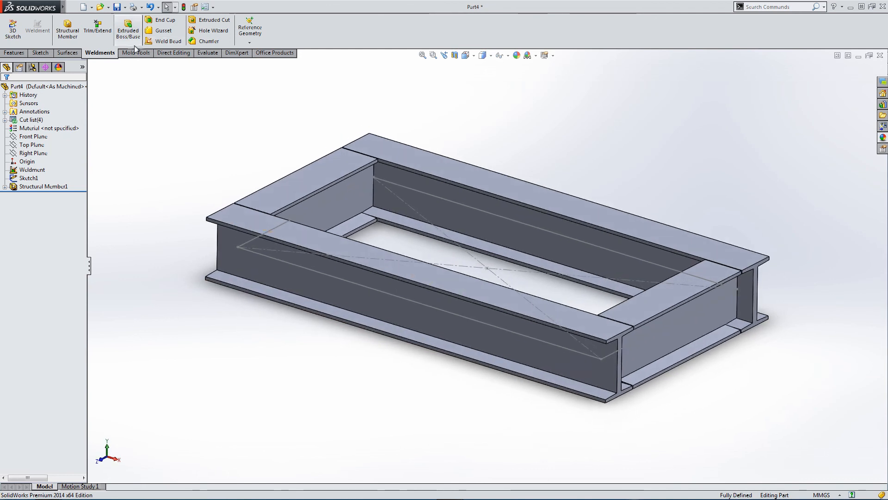
{"action": "mouse_move", "coordinate": [66, 29]}
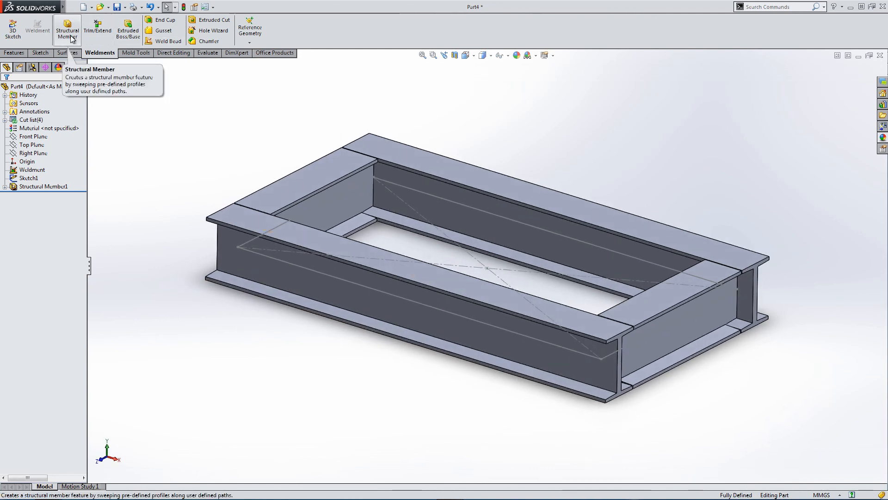
Create Structural Member2 with 75 x 50 I-beams along the two short rectangle edges.
{"action": "left_click", "coordinate": [66, 28]}
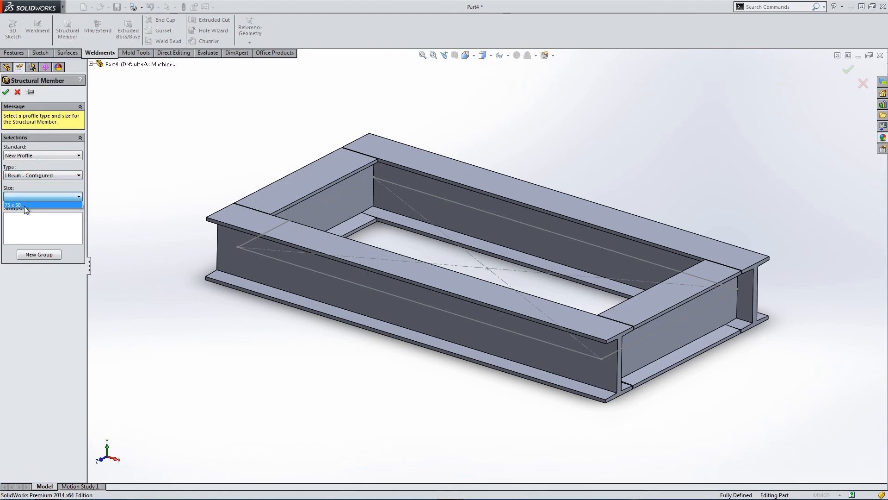
{"action": "left_click", "coordinate": [23, 204]}
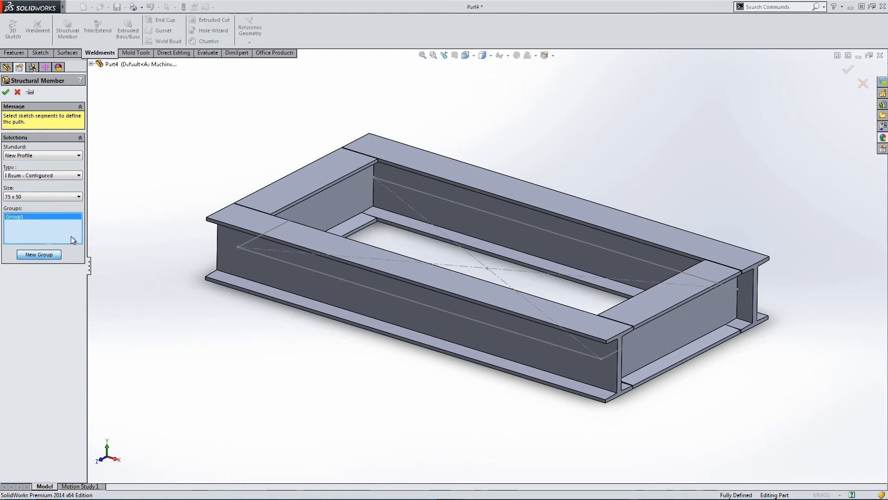
{"action": "left_click", "coordinate": [247, 248]}
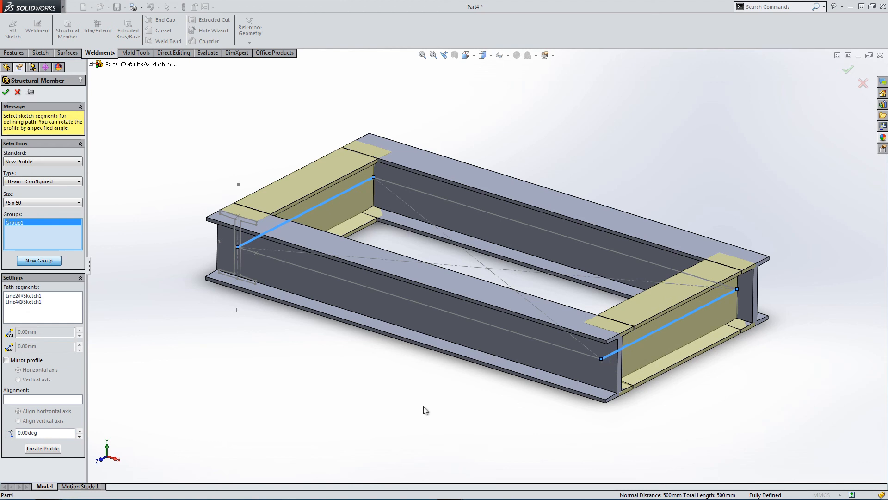
{"action": "mouse_move", "coordinate": [229, 397]}
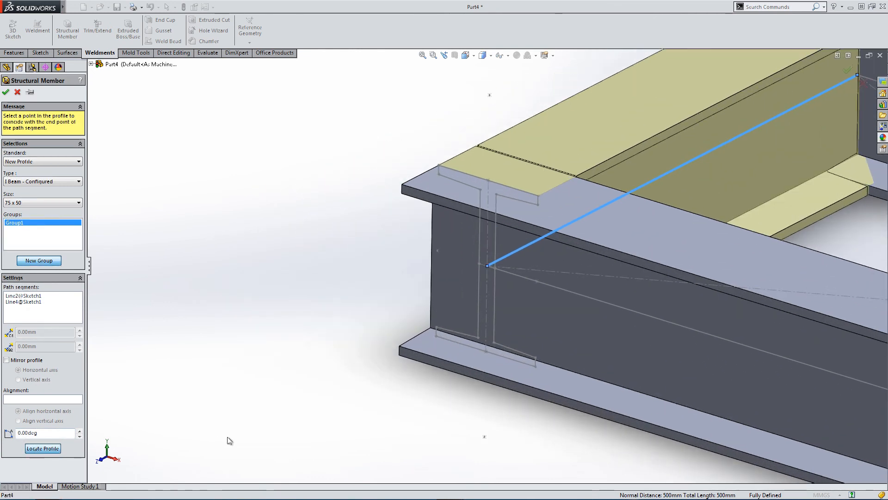
{"action": "mouse_move", "coordinate": [506, 418]}
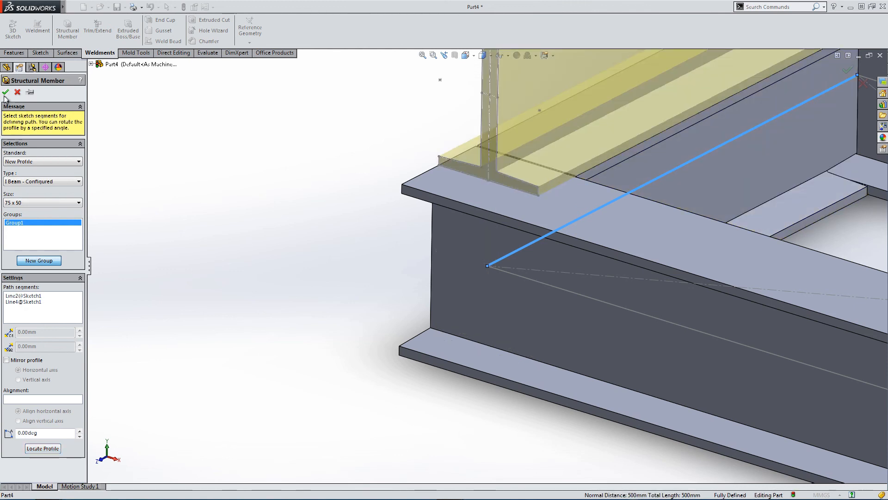
{"action": "left_click", "coordinate": [5, 91]}
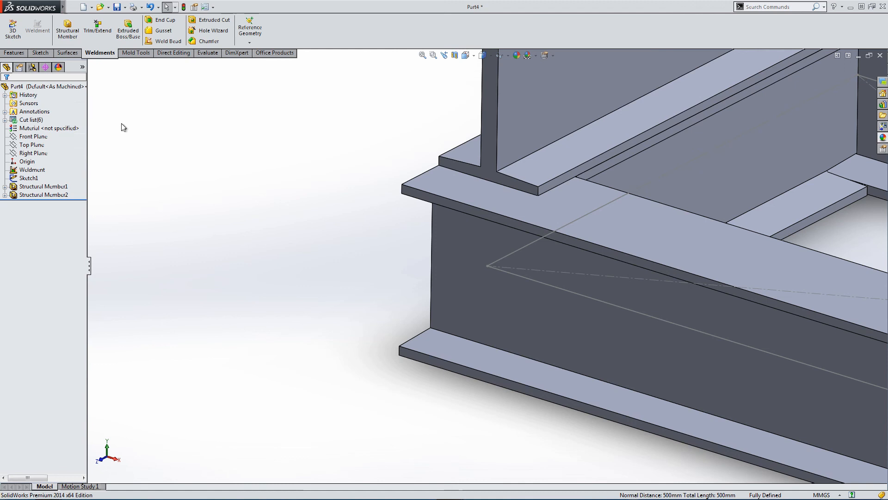